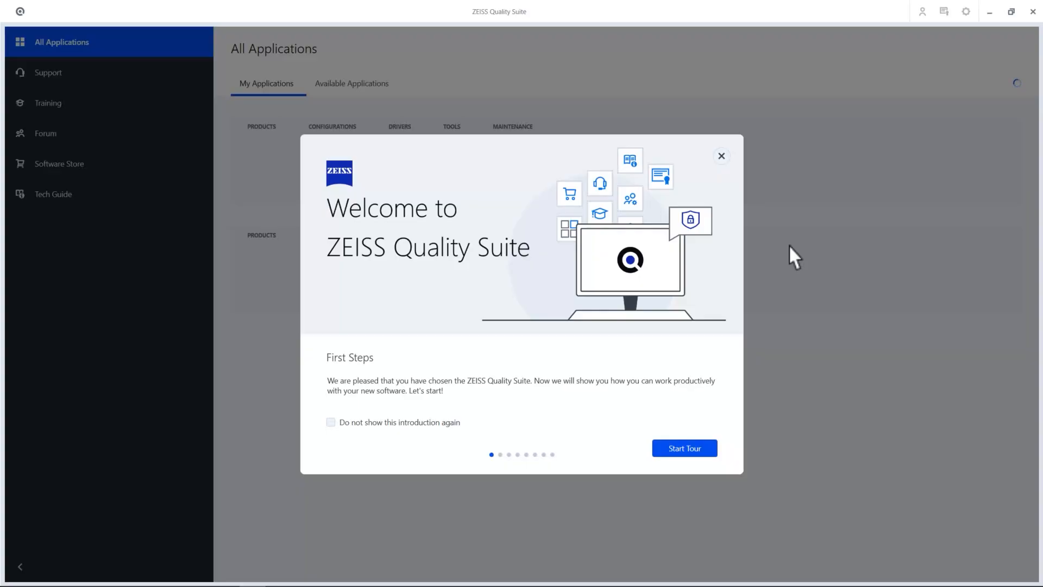
mouse_move(407, 291)
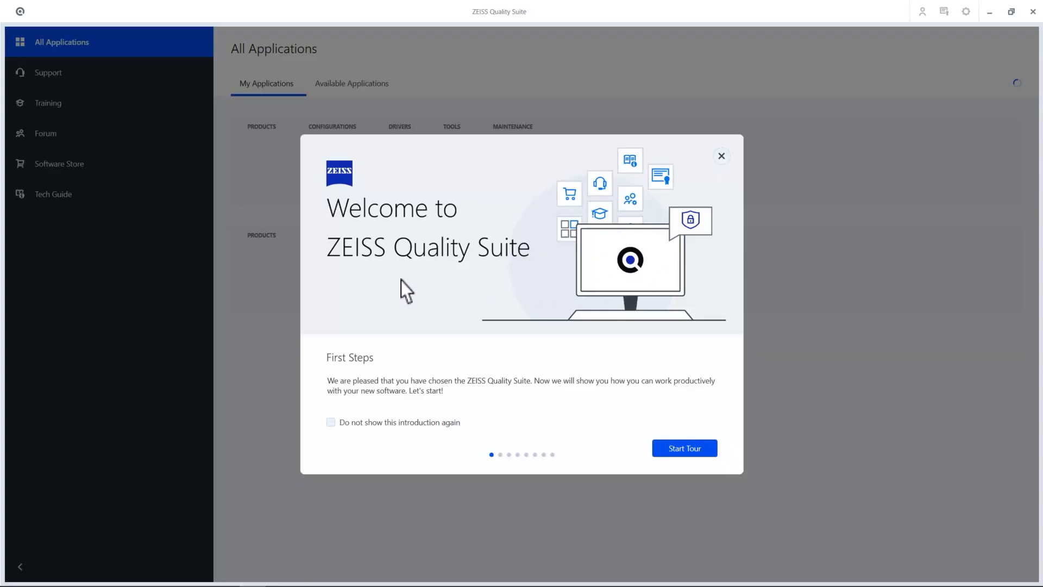
mouse_move(618, 466)
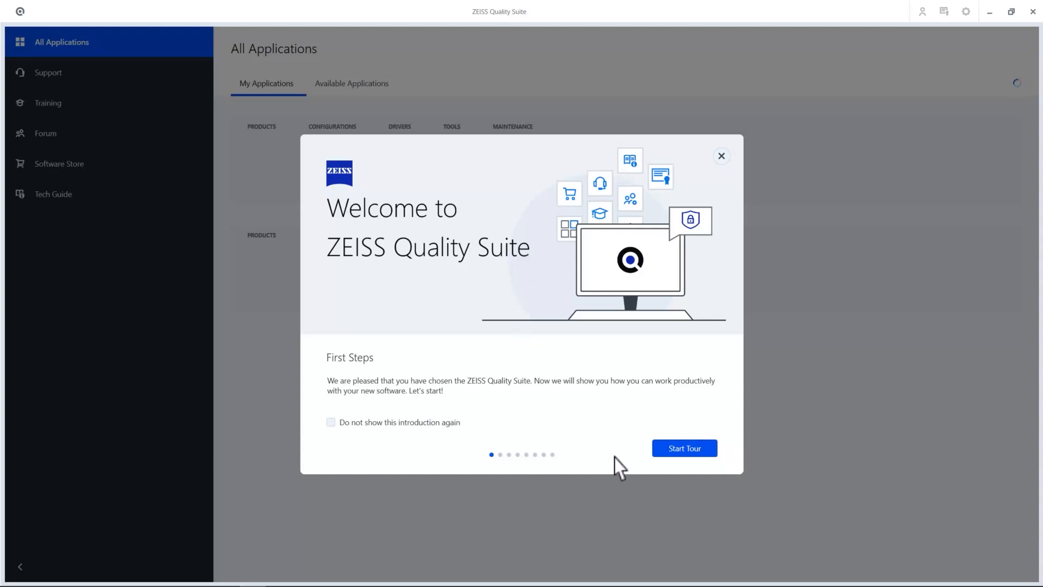
- Leave the welcome introduction so the sign-in page appears
click(683, 447)
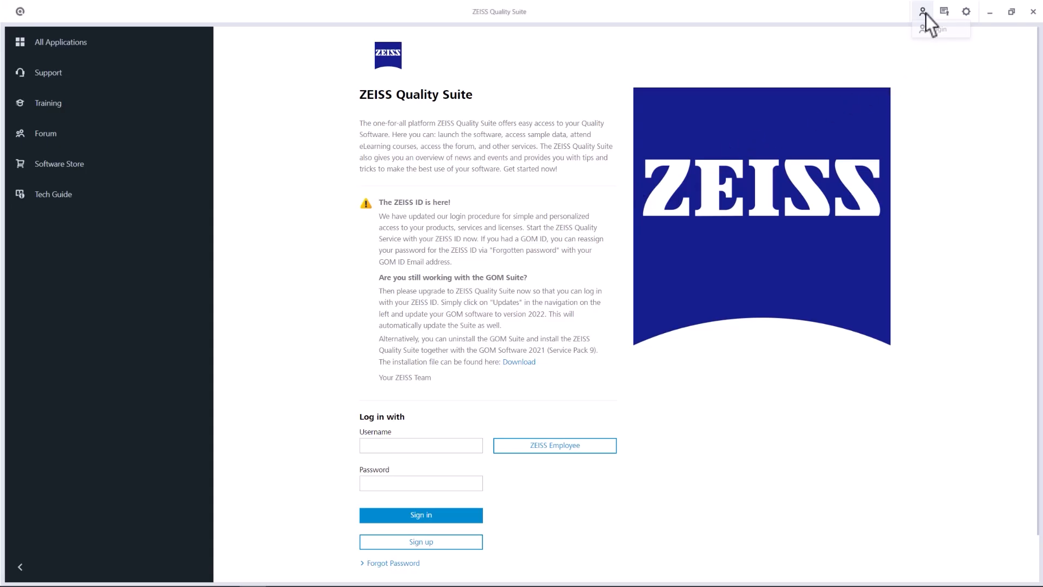
mouse_move(608, 177)
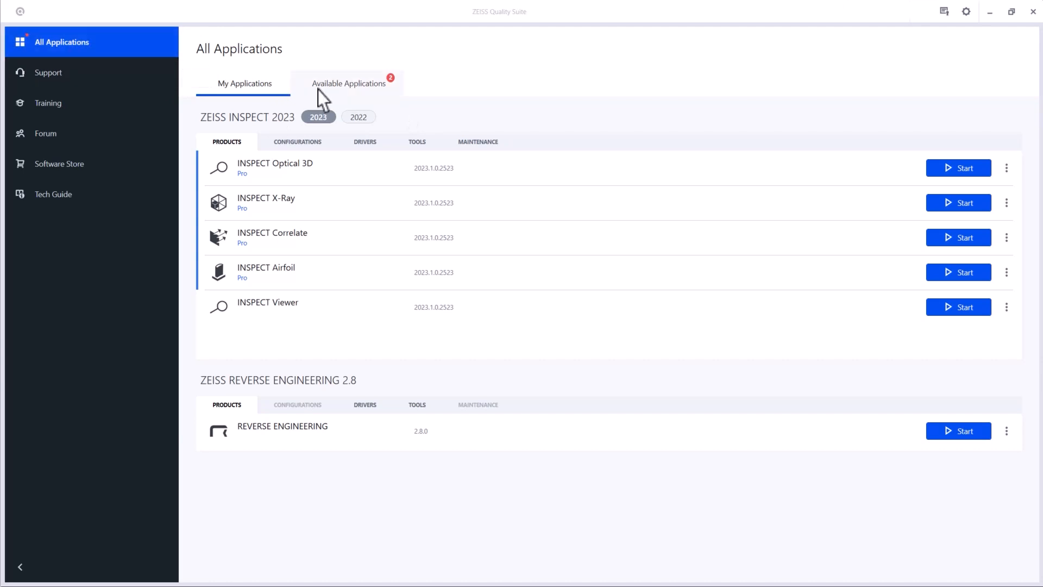
- Review the INSPECT Optical 3D version details under Available Applications, then launch it from the installed list
click(349, 84)
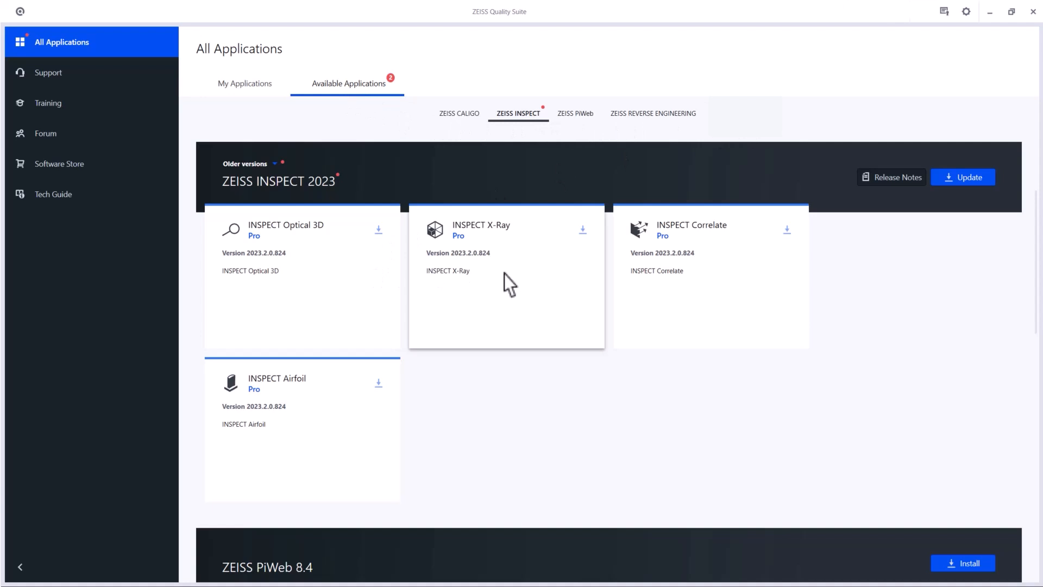
mouse_move(340, 316)
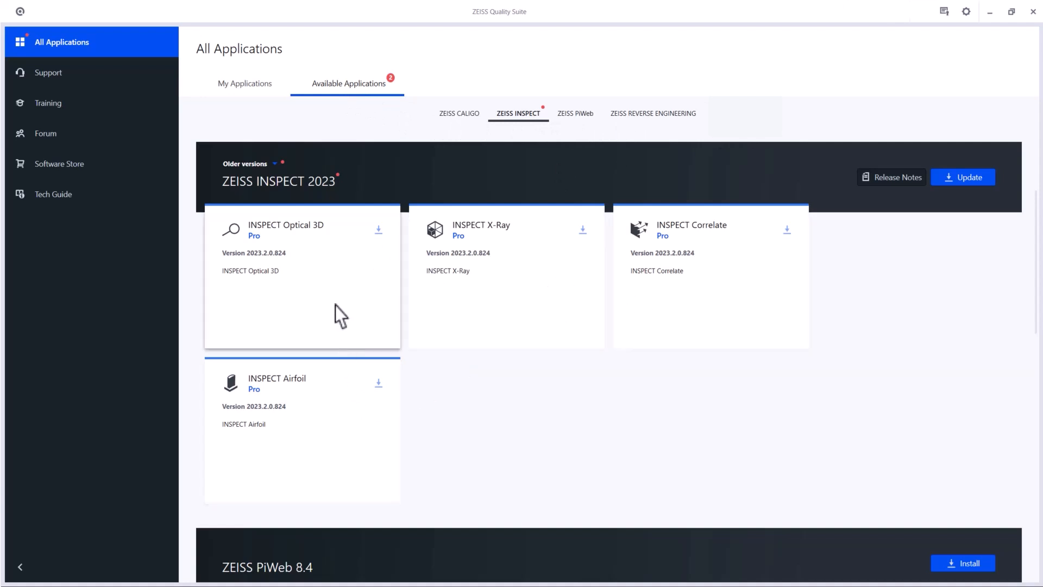
click(302, 230)
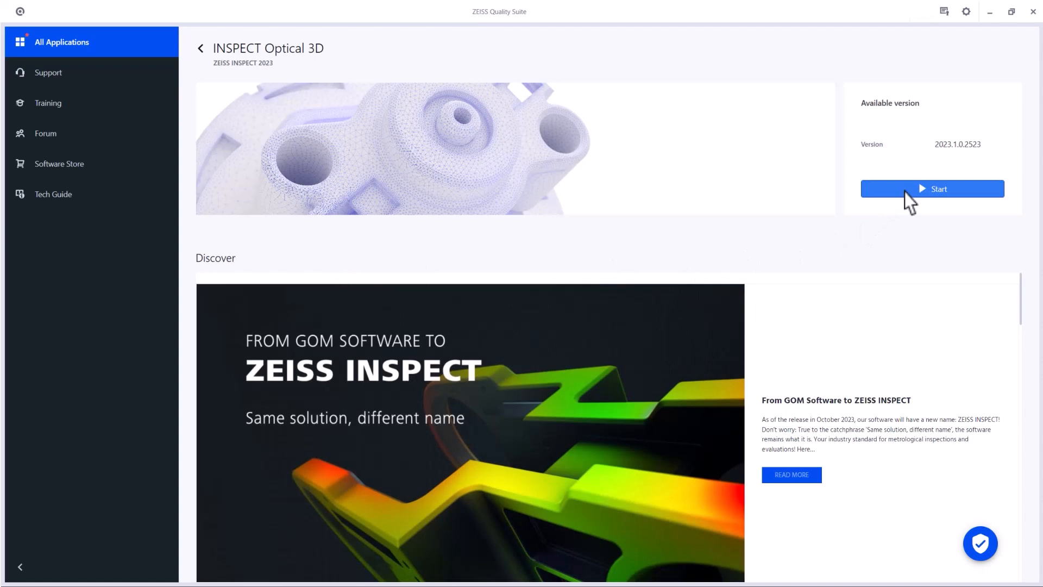
mouse_move(219, 60)
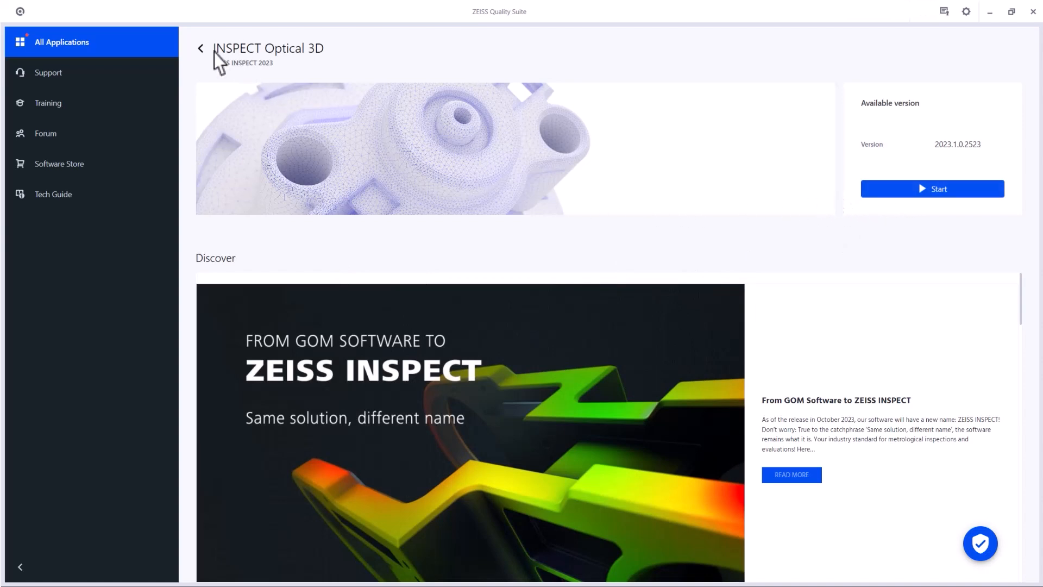
click(200, 48)
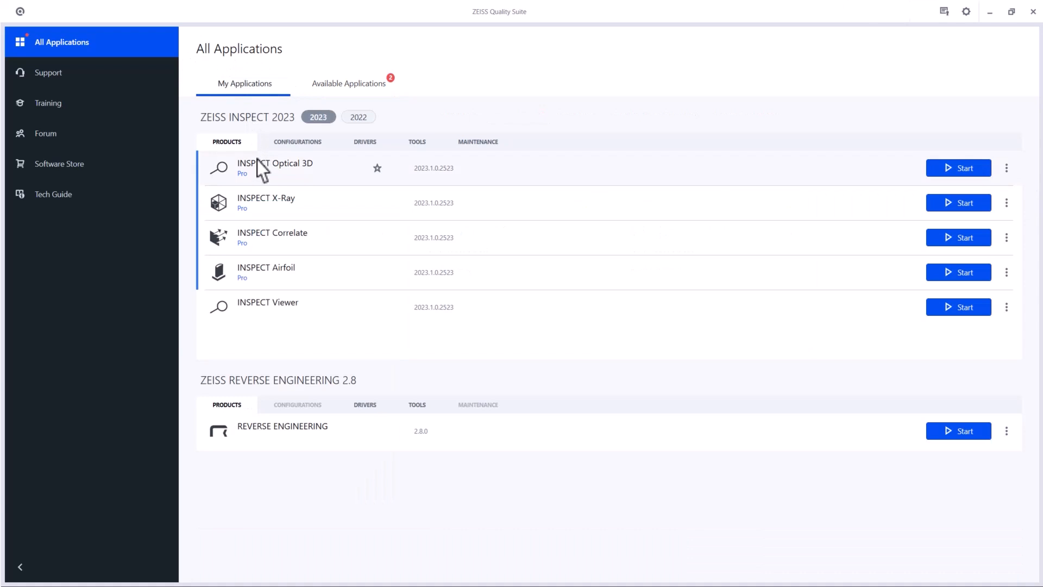
mouse_move(662, 177)
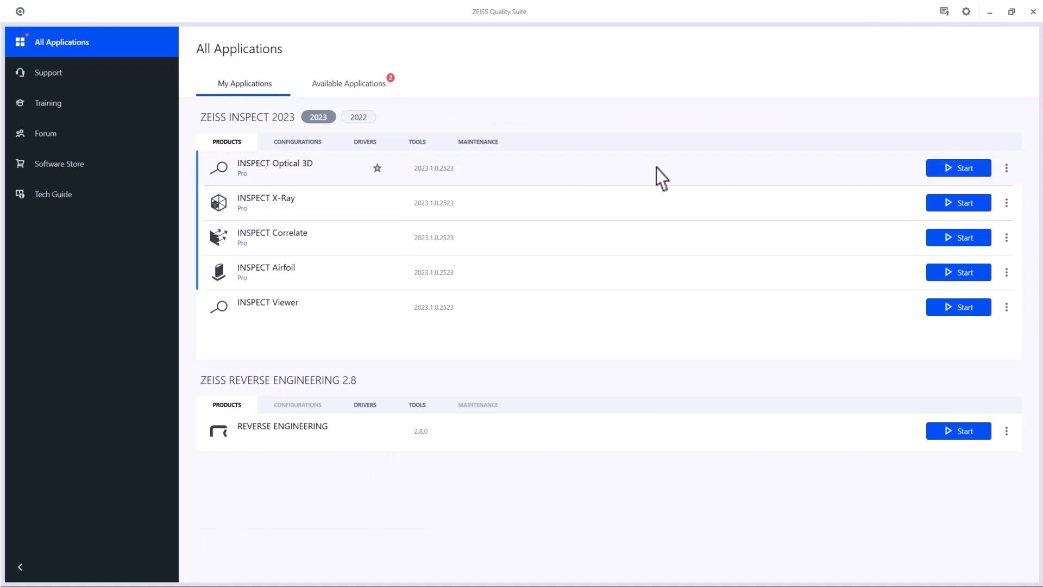
click(377, 167)
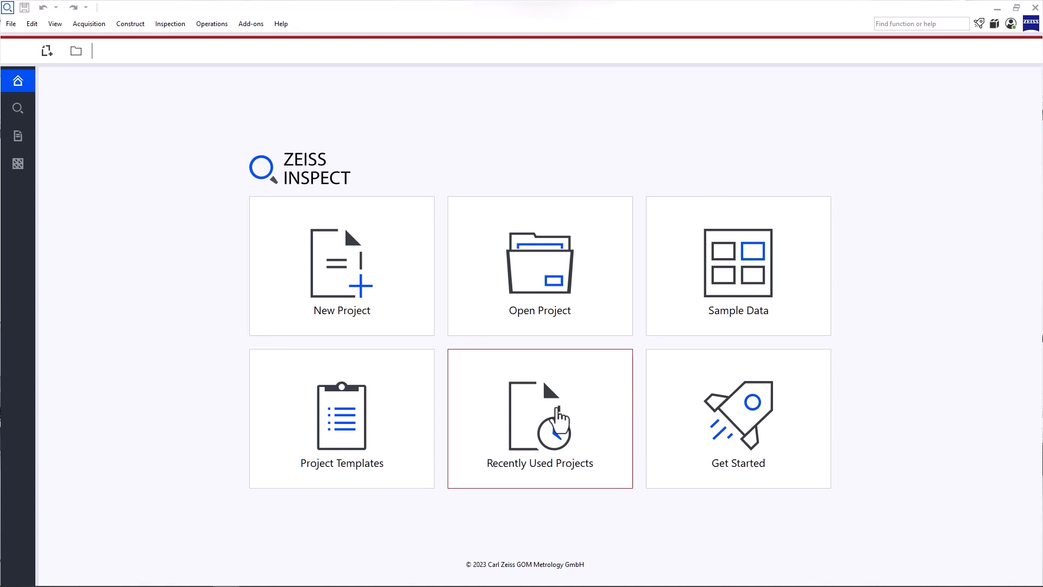
mouse_move(714, 417)
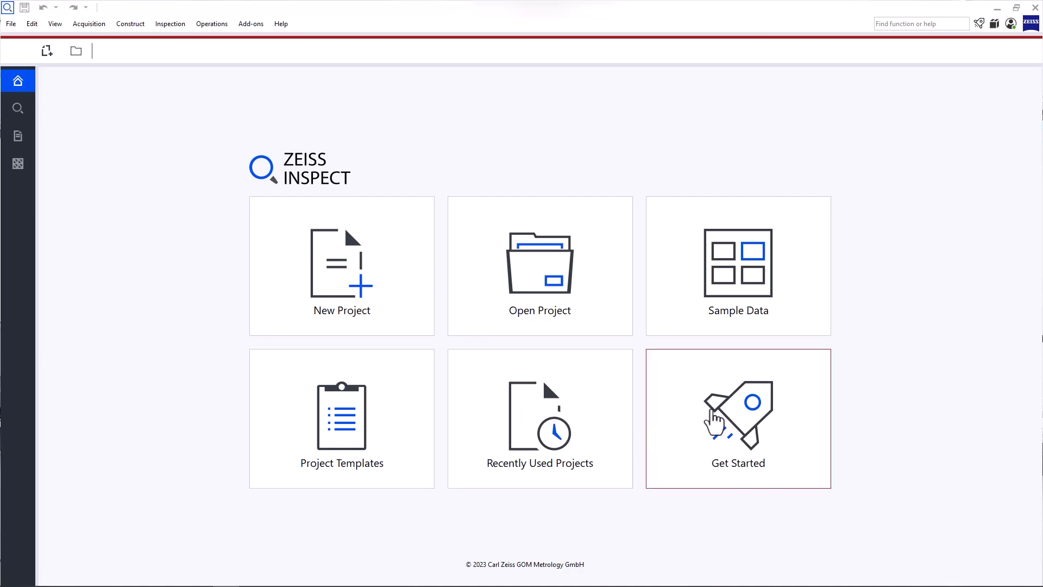
- View and close the Get Started help options, then show Recently Used Projects with Starter Guide_complete listed
click(737, 417)
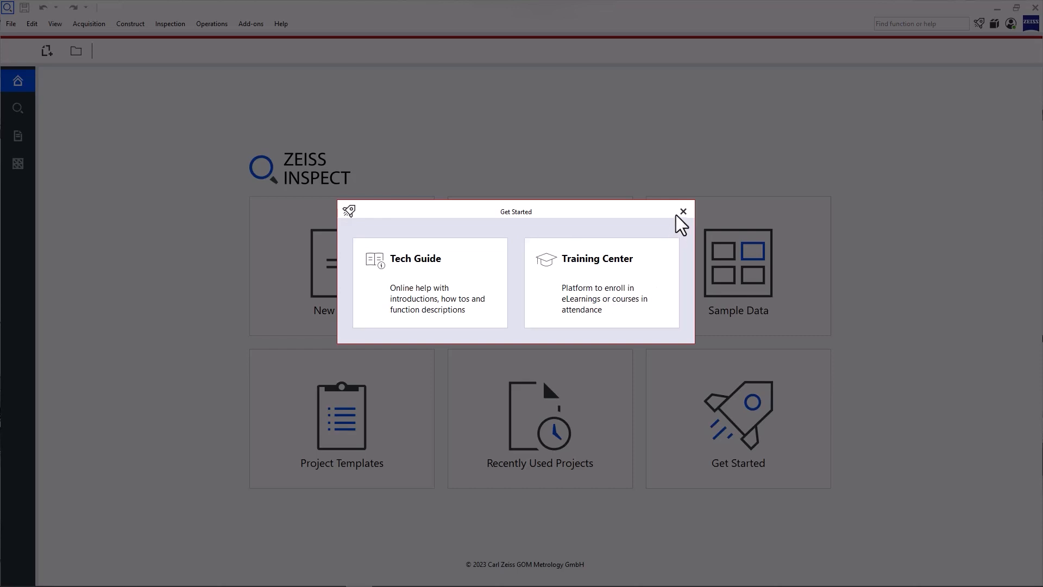
click(682, 212)
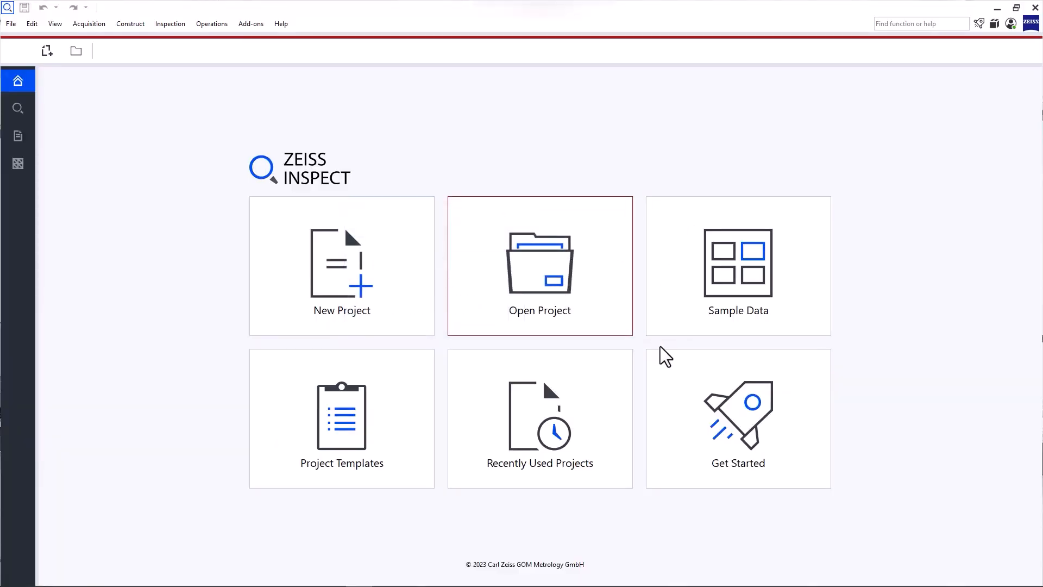
mouse_move(730, 294)
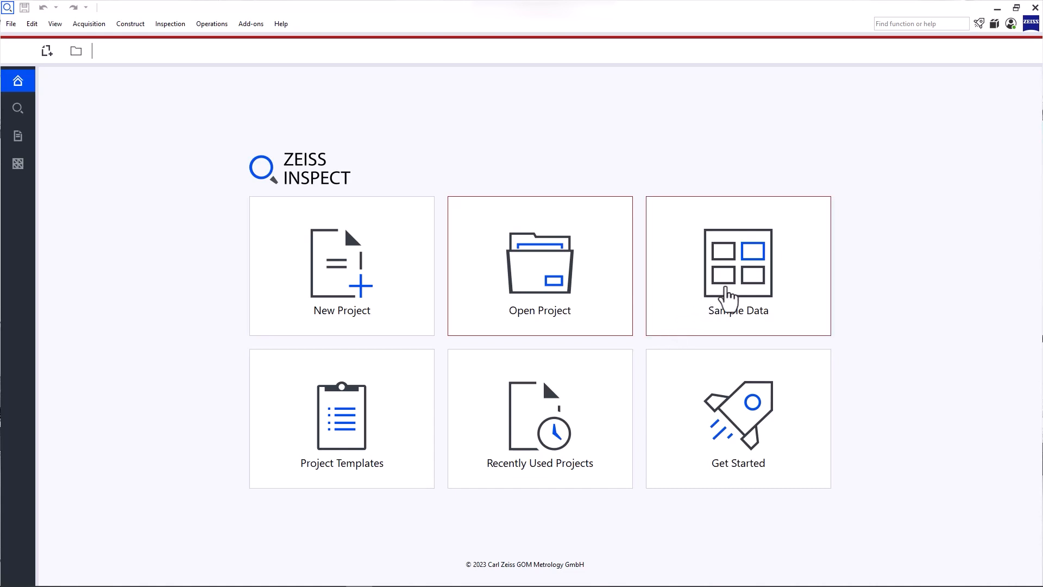
mouse_move(731, 300)
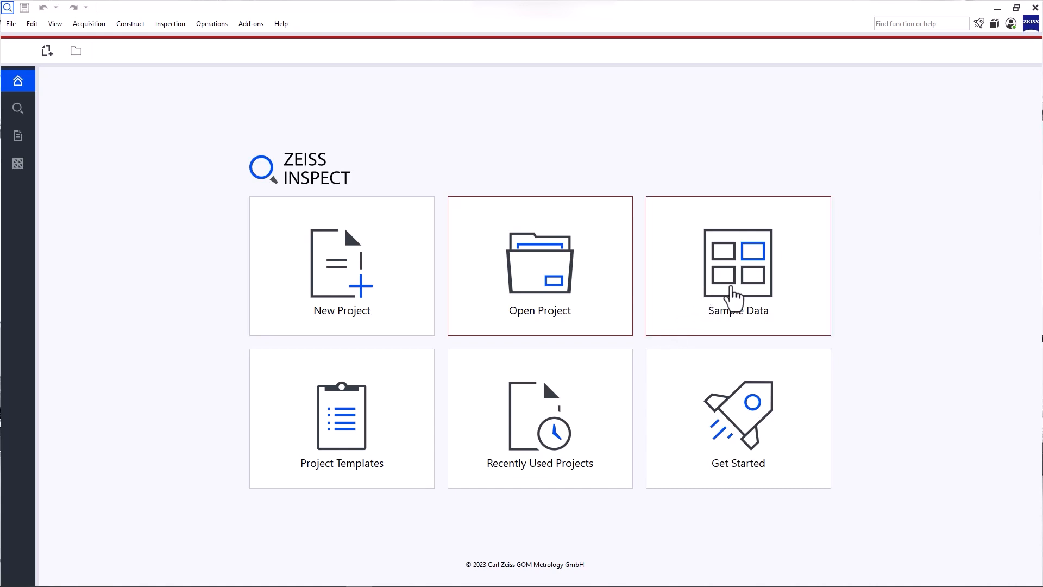
click(540, 418)
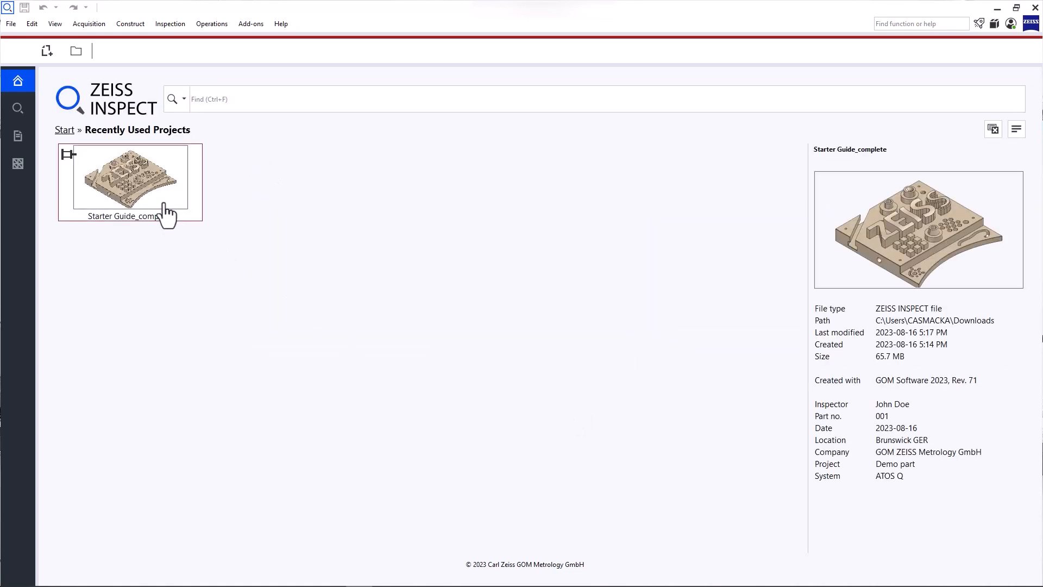
- Load the Starter Guide_complete project and orbit the ZEISS training object to a lower angle
double_click(129, 176)
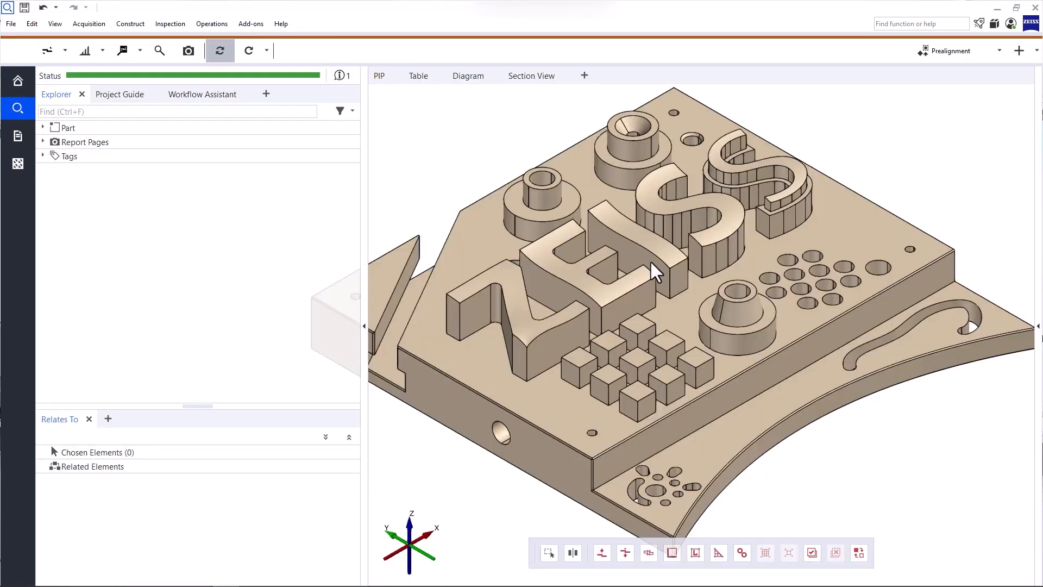
mouse_move(797, 428)
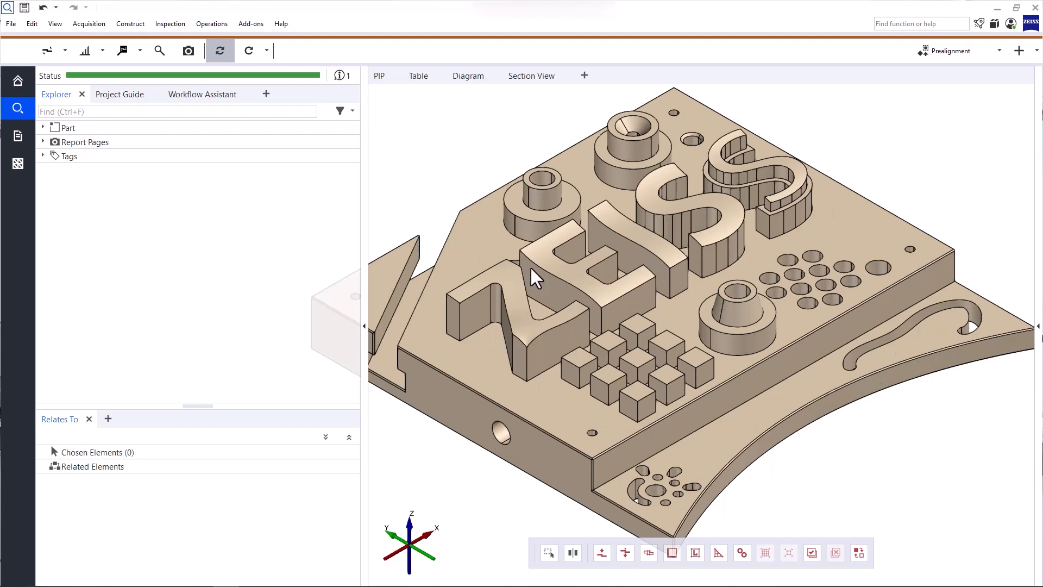
mouse_move(547, 277)
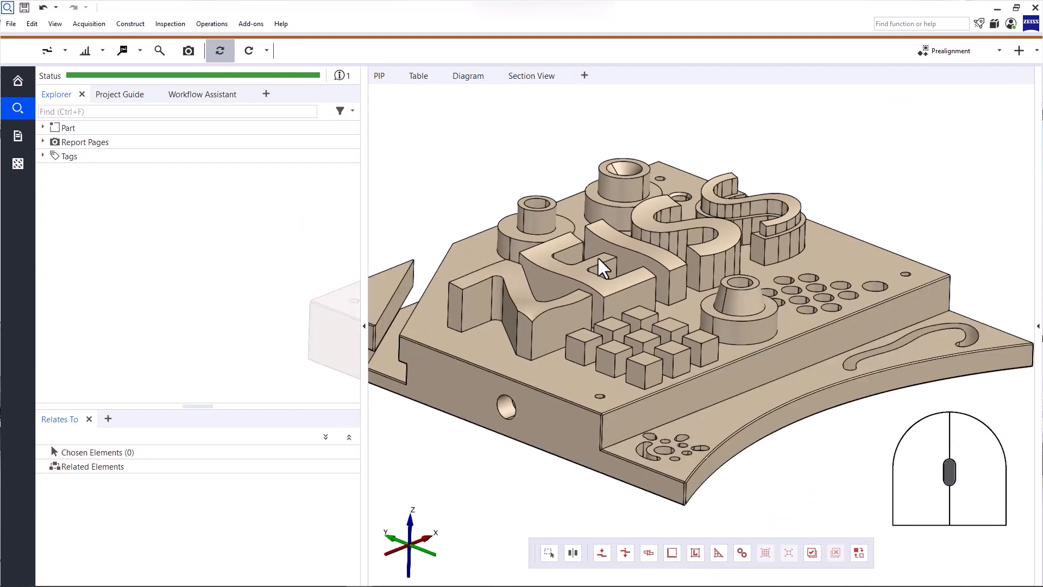
drag(602, 266, 692, 241)
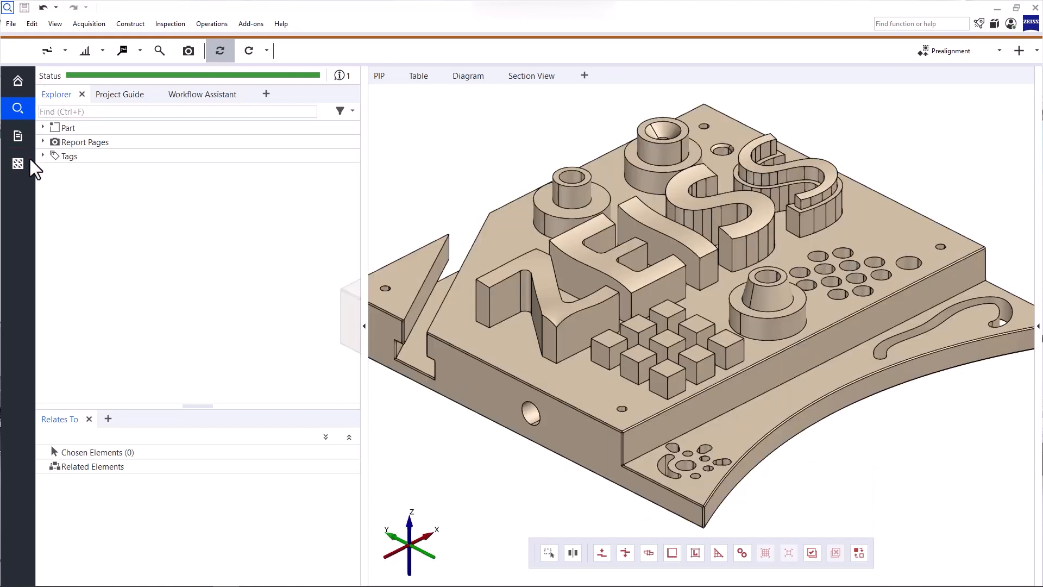
mouse_move(238, 66)
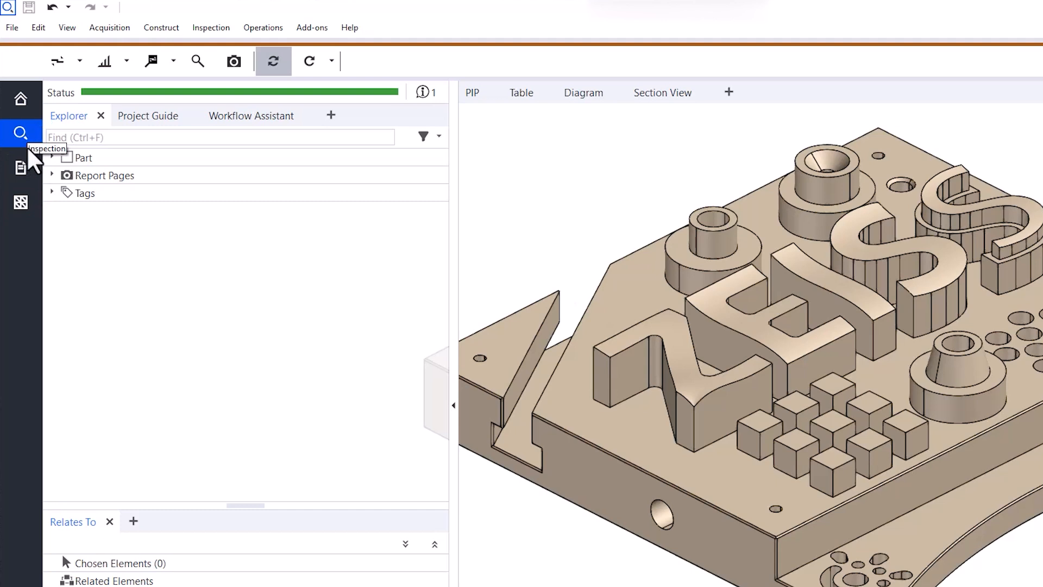
mouse_move(20, 203)
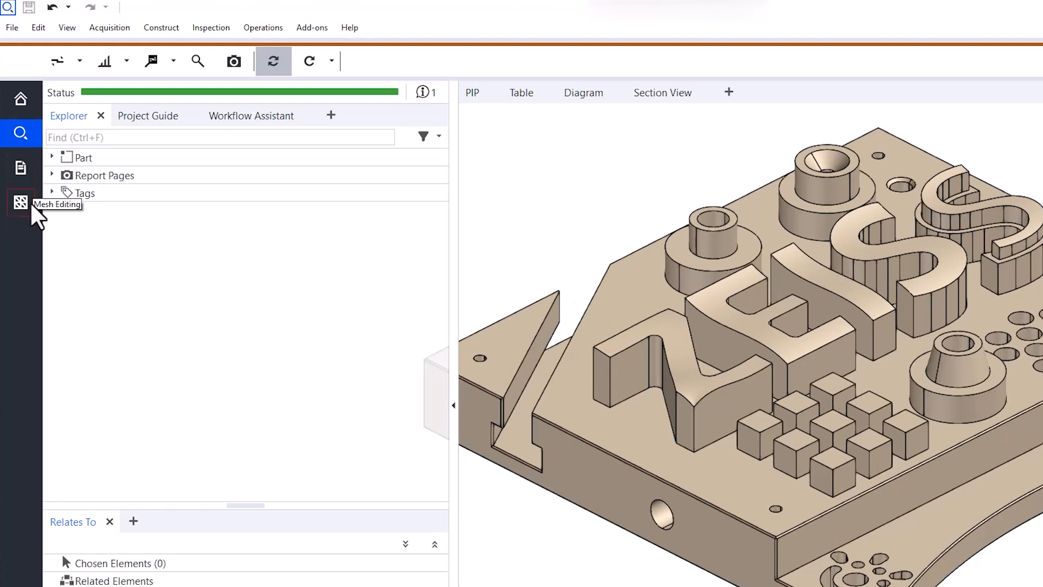
mouse_move(21, 168)
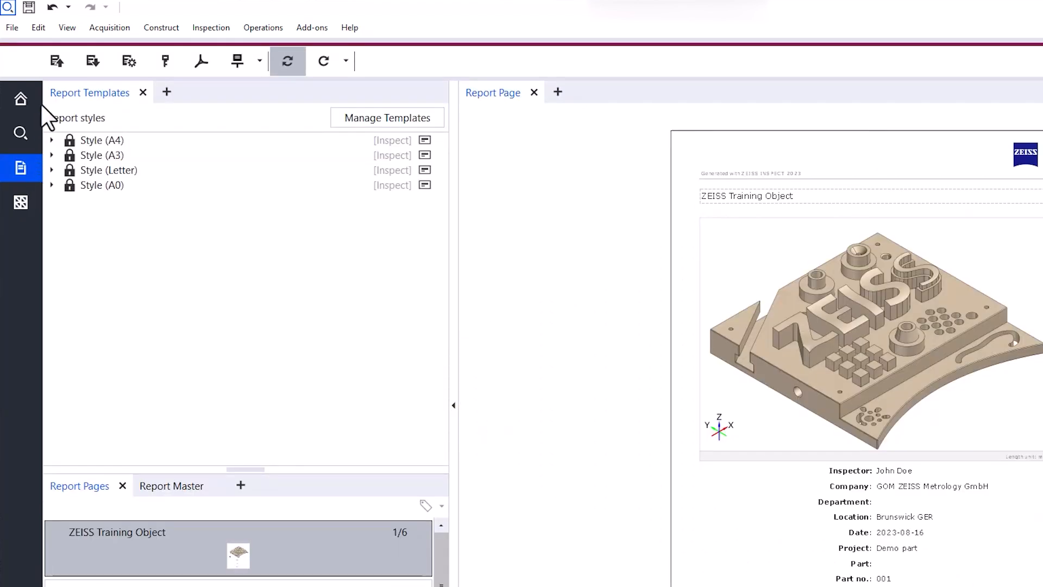
mouse_move(238, 141)
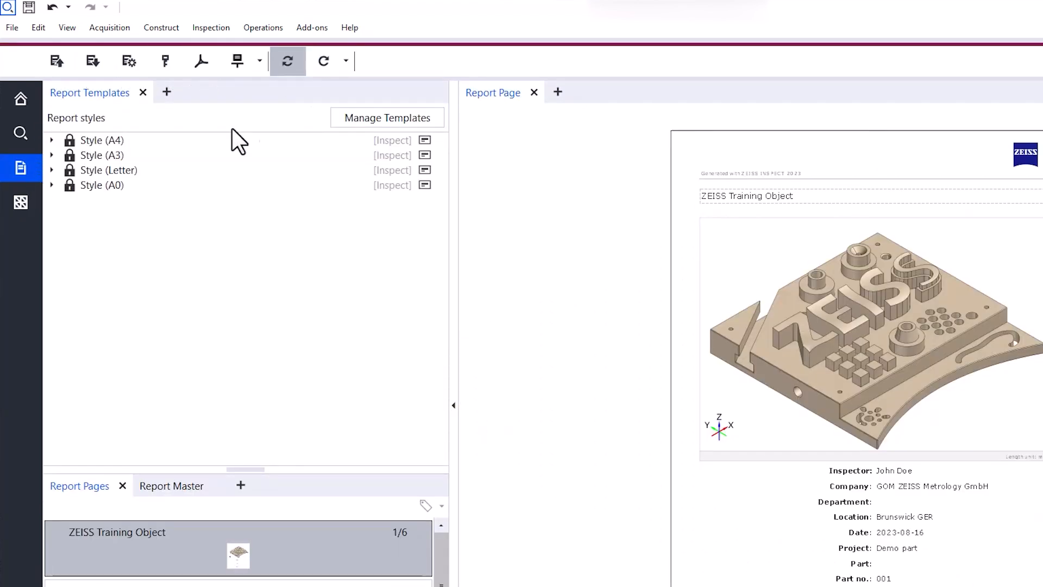
click(21, 202)
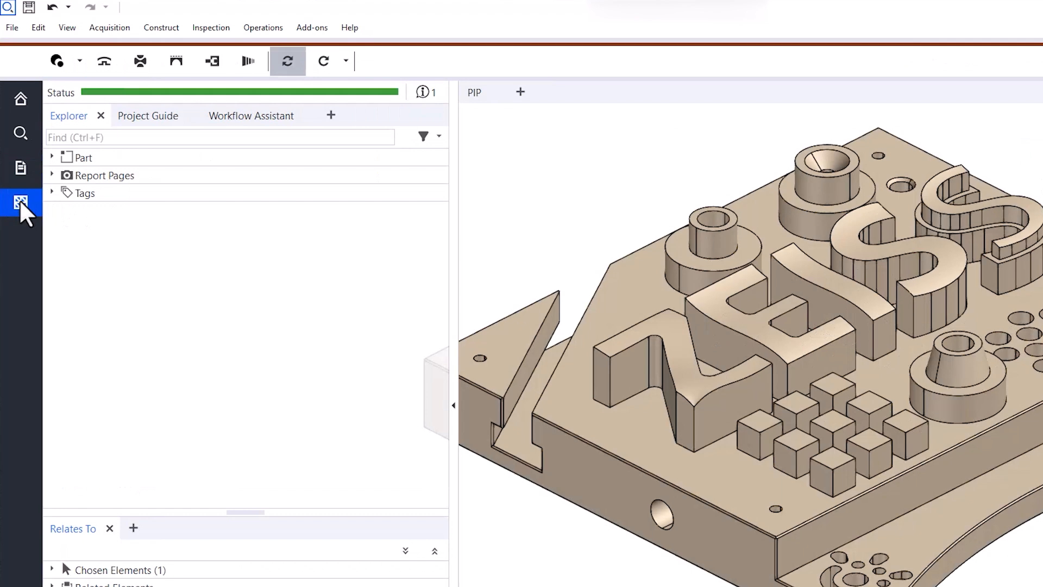
mouse_move(57, 61)
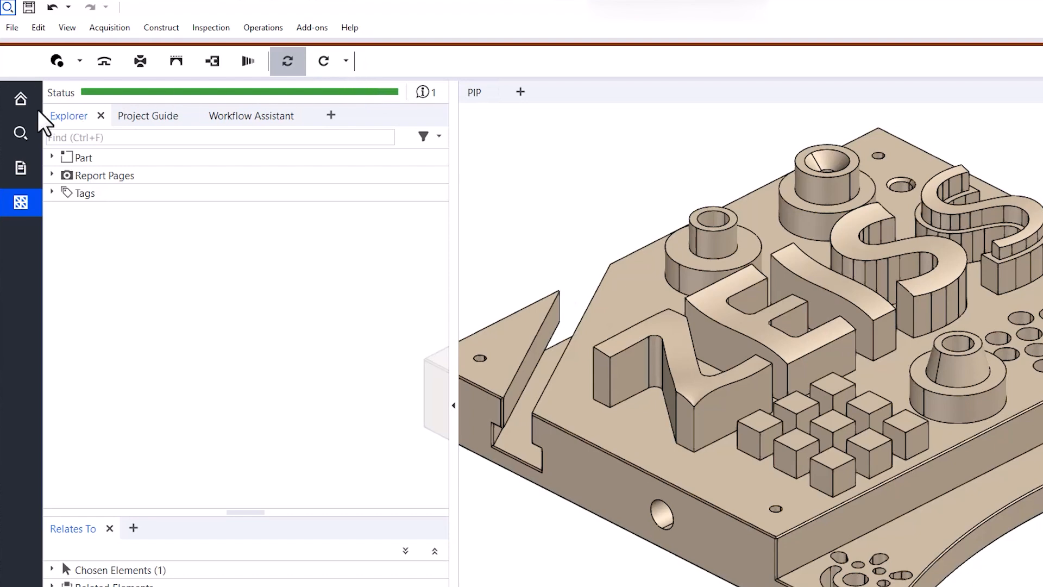
click(21, 99)
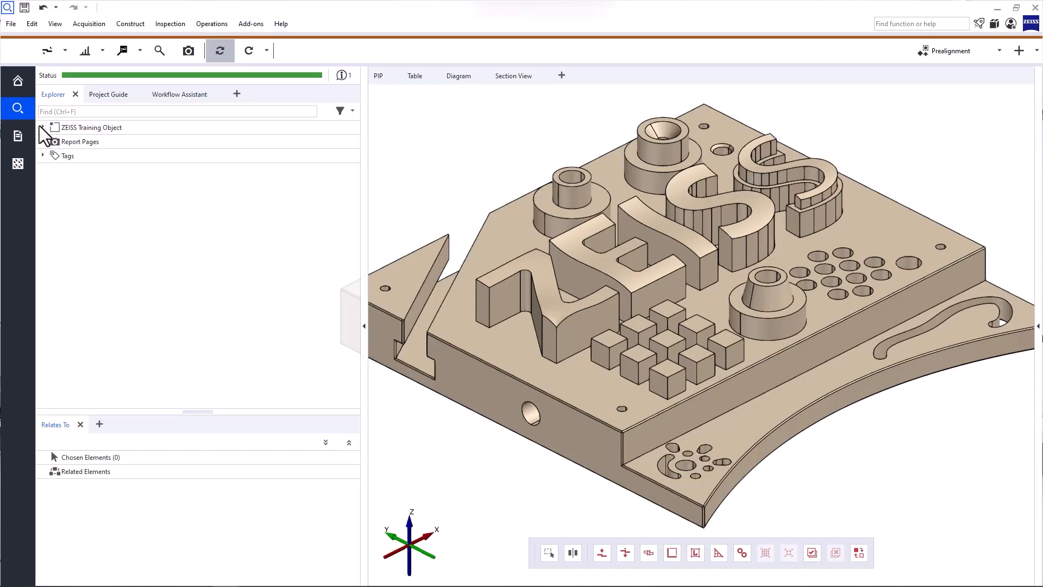
- Unfold the ZEISS Training Object tree and select the object and its report pages group
click(42, 127)
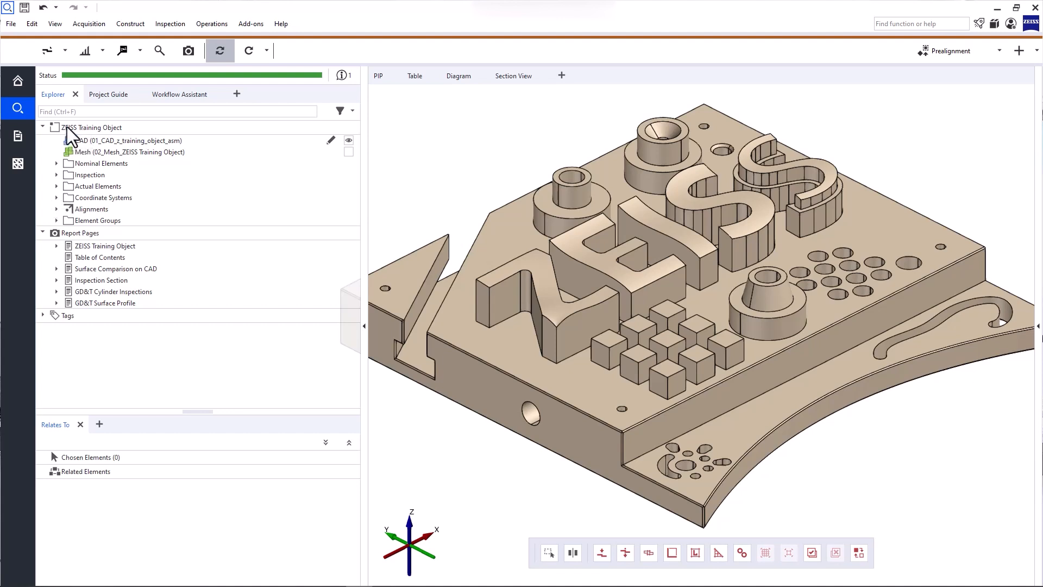
click(93, 128)
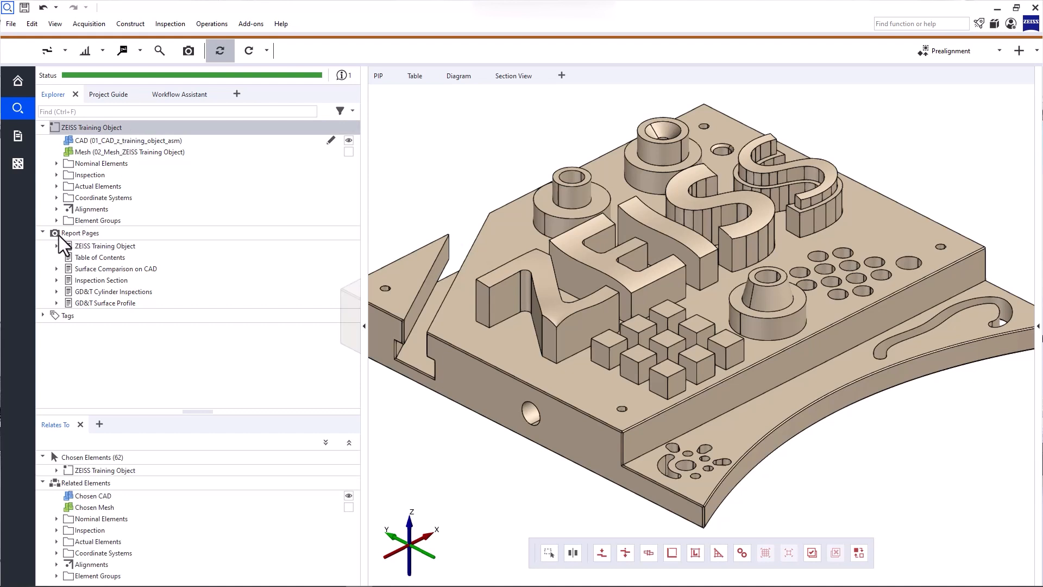
click(80, 232)
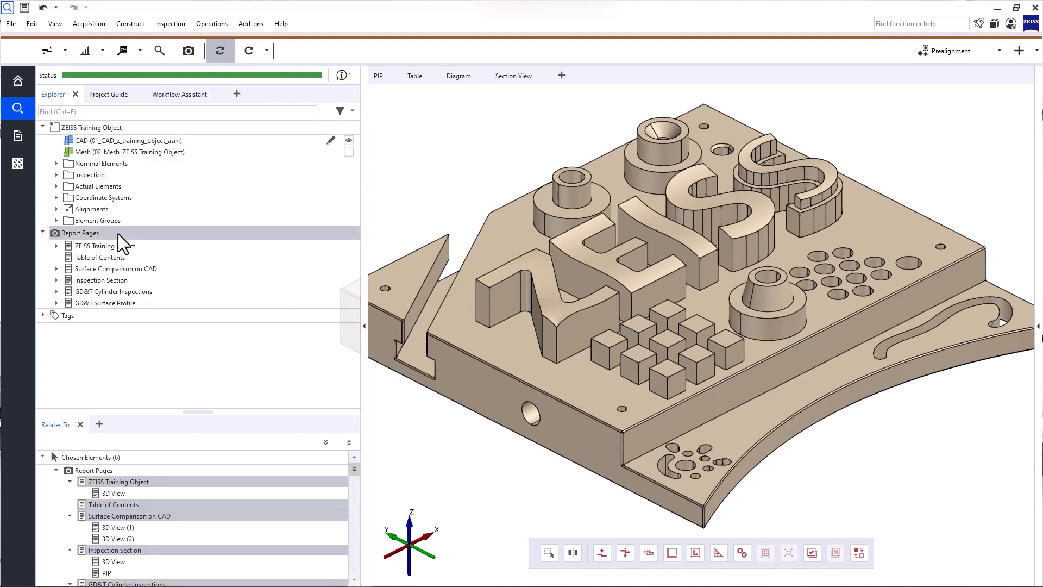
click(91, 127)
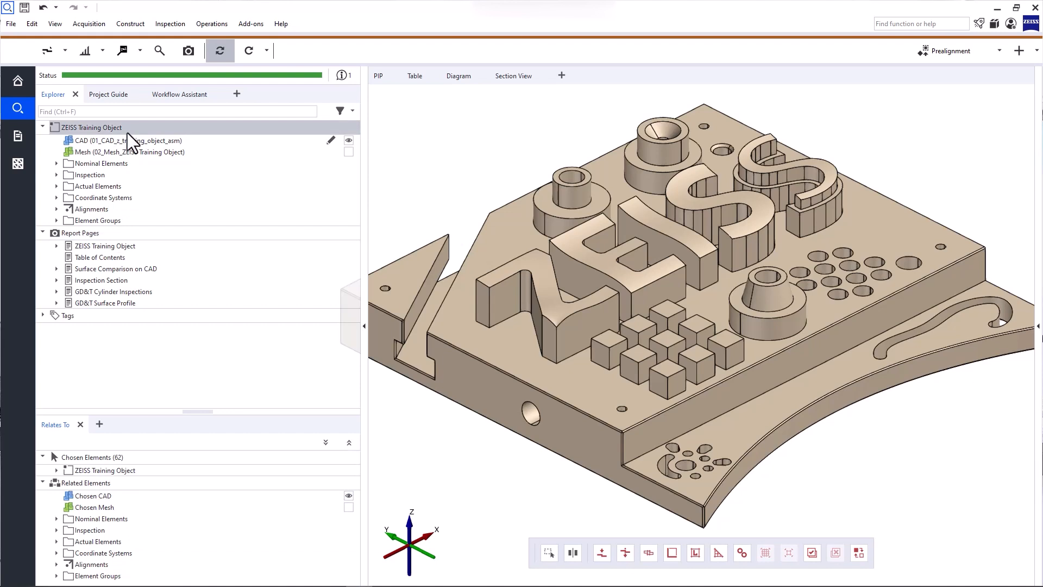
- Select the CAD and mesh elements and unfold the inspection elements
click(126, 140)
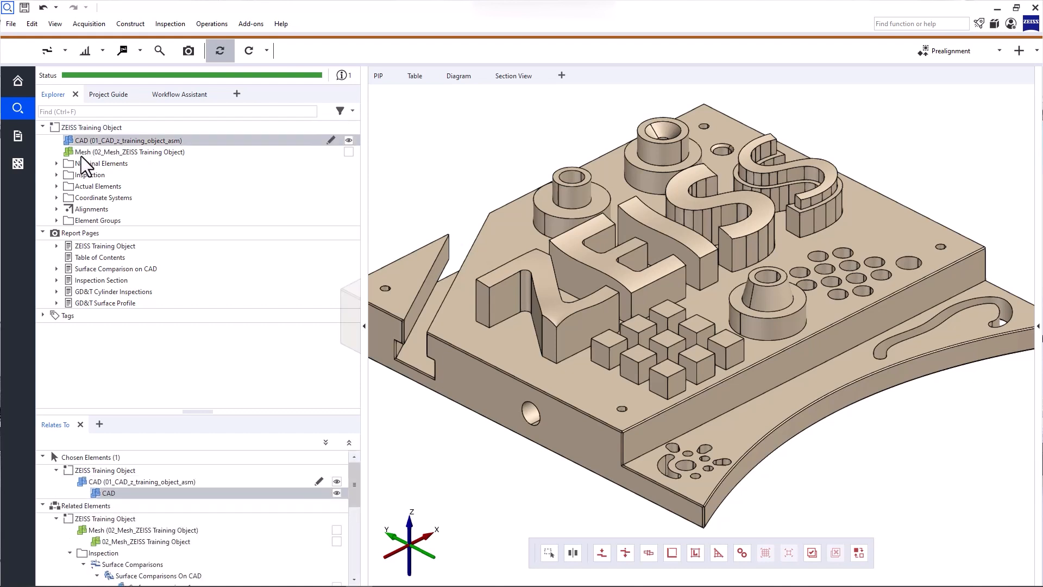
click(129, 152)
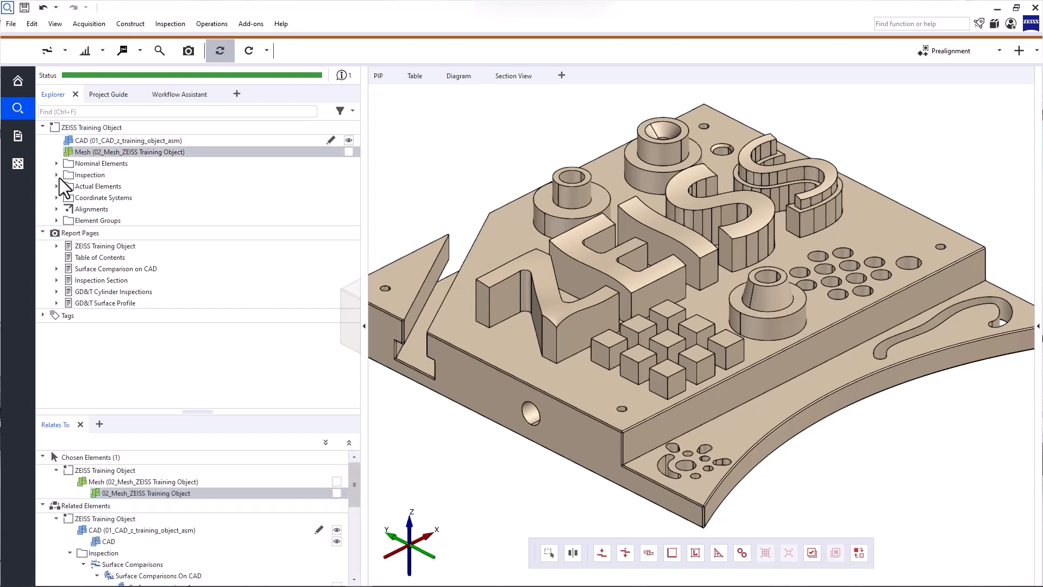
click(56, 174)
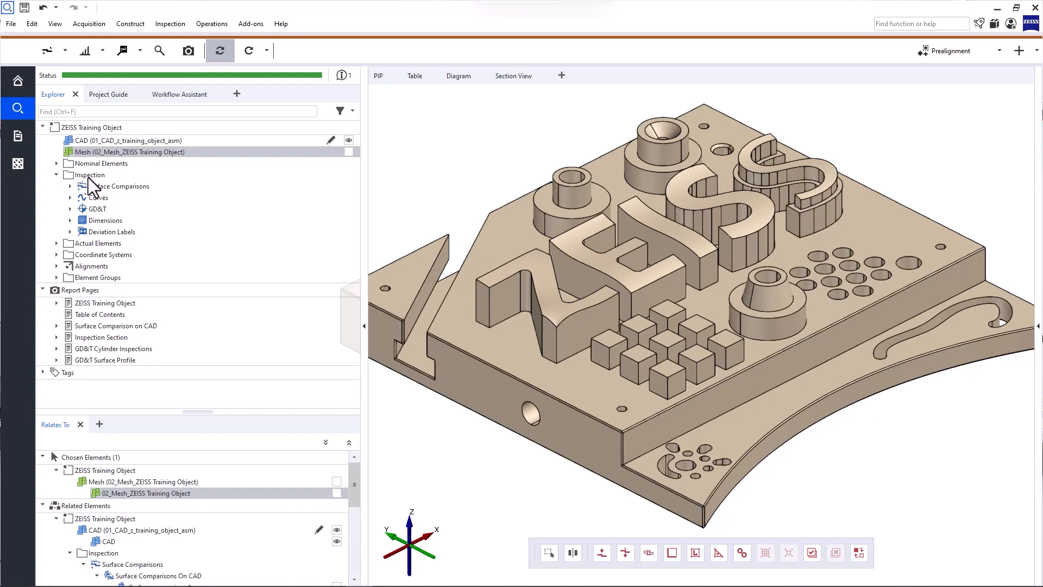
mouse_move(94, 191)
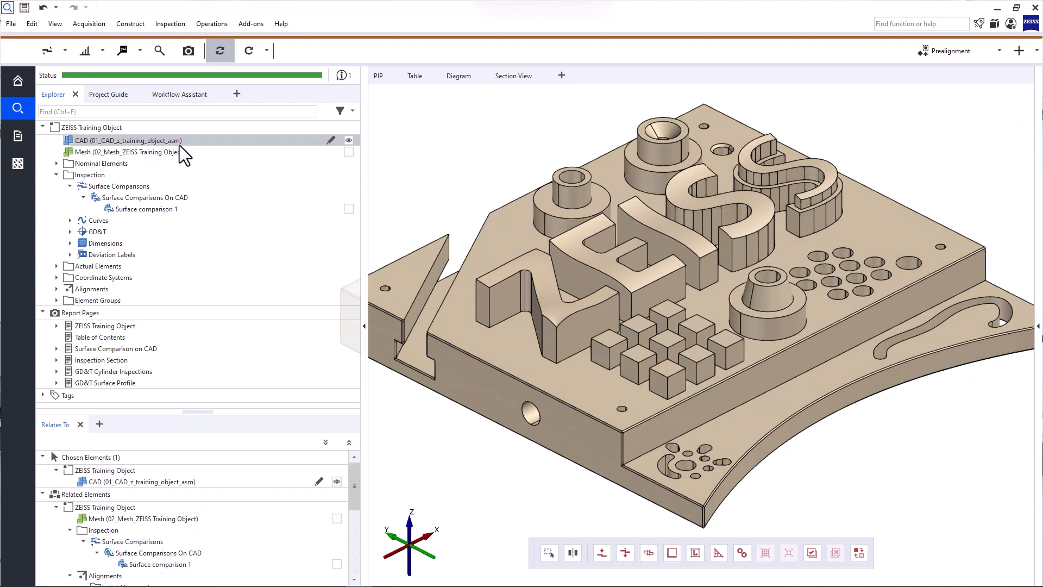
mouse_move(170, 165)
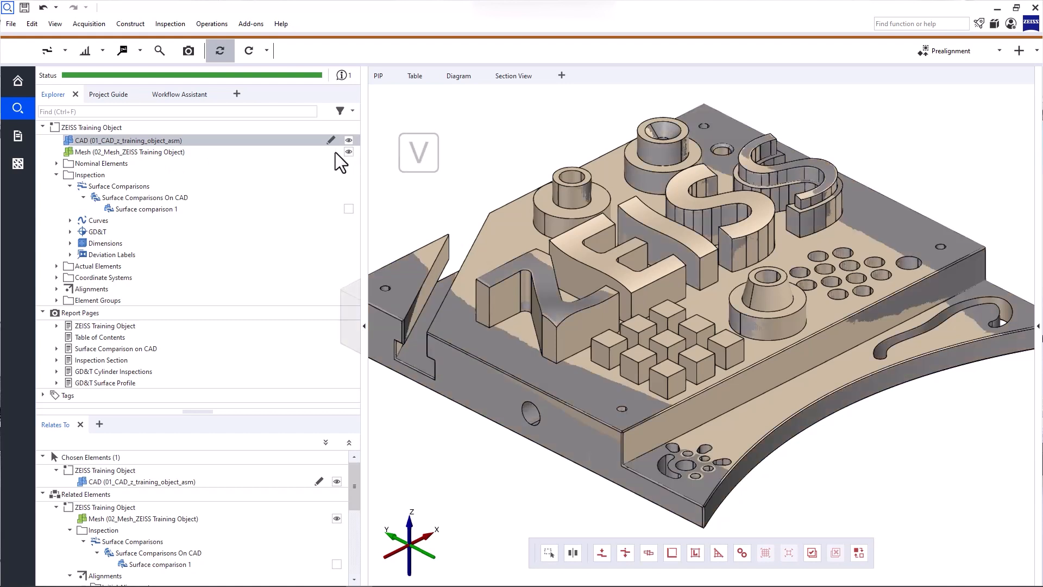
mouse_move(314, 163)
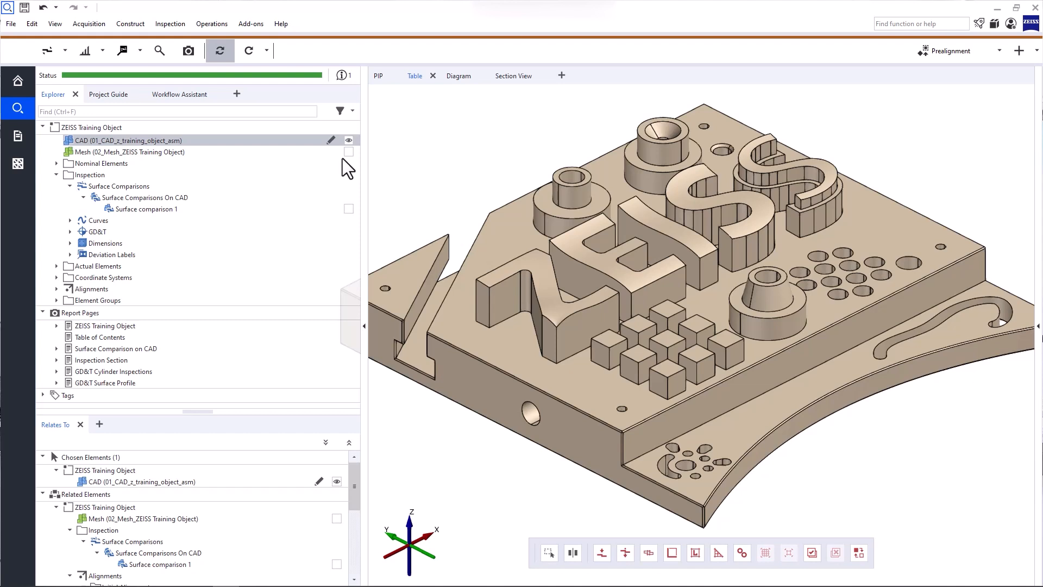
- Undock the picture-in-picture view, close its floating window, and add the PIP view back
click(378, 75)
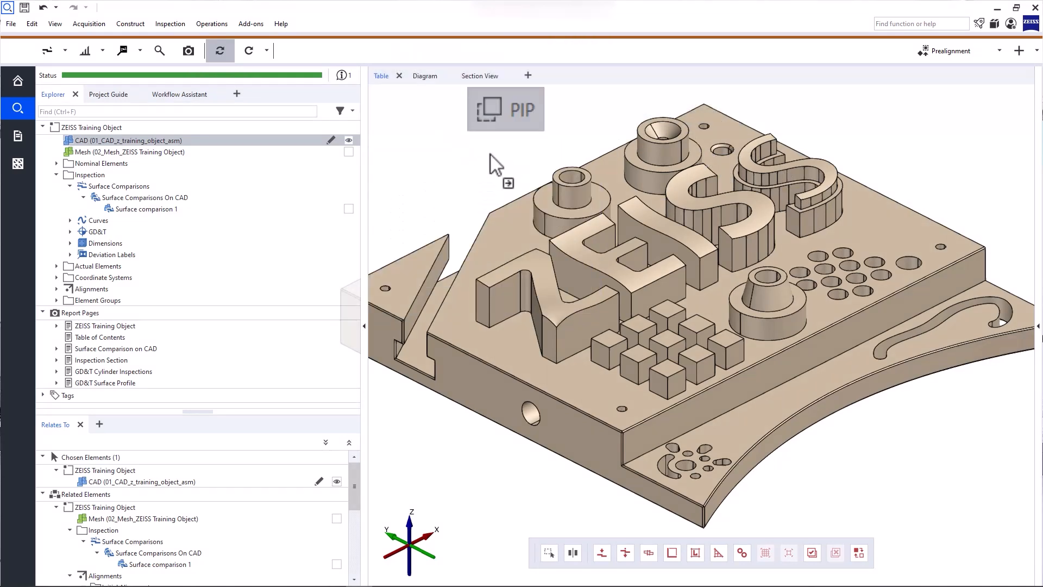
click(505, 109)
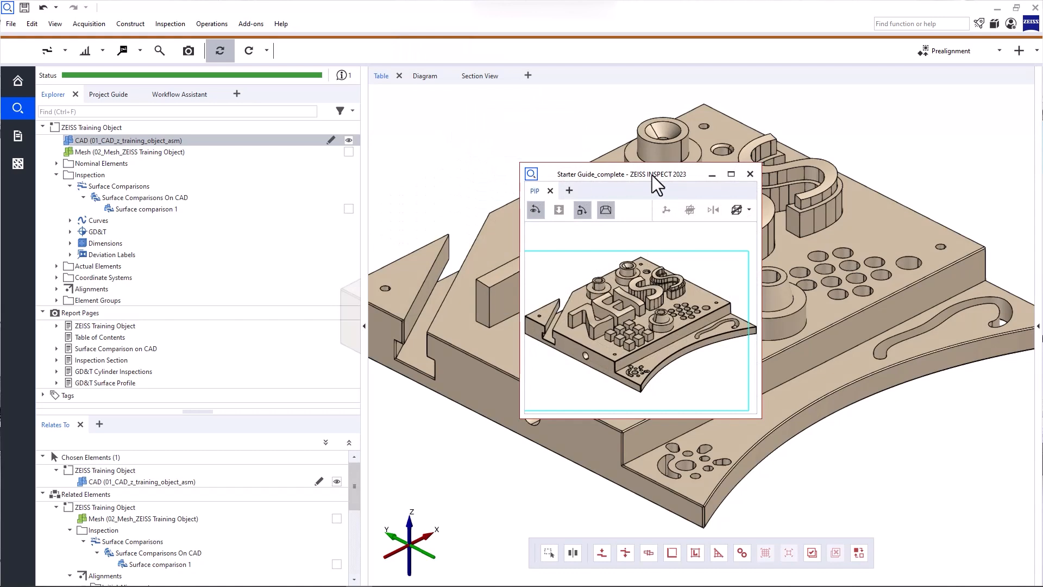
click(750, 174)
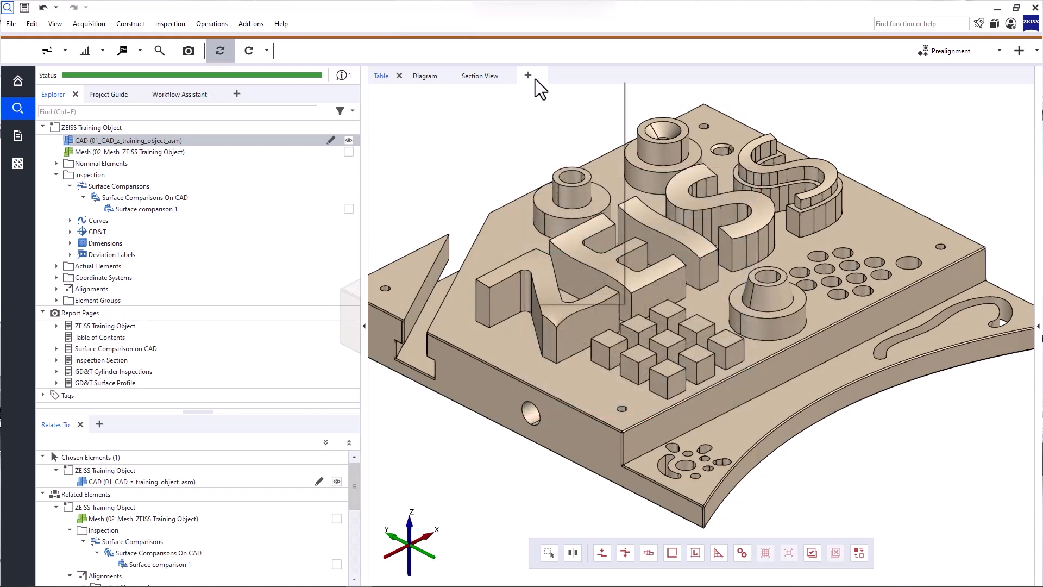
click(528, 75)
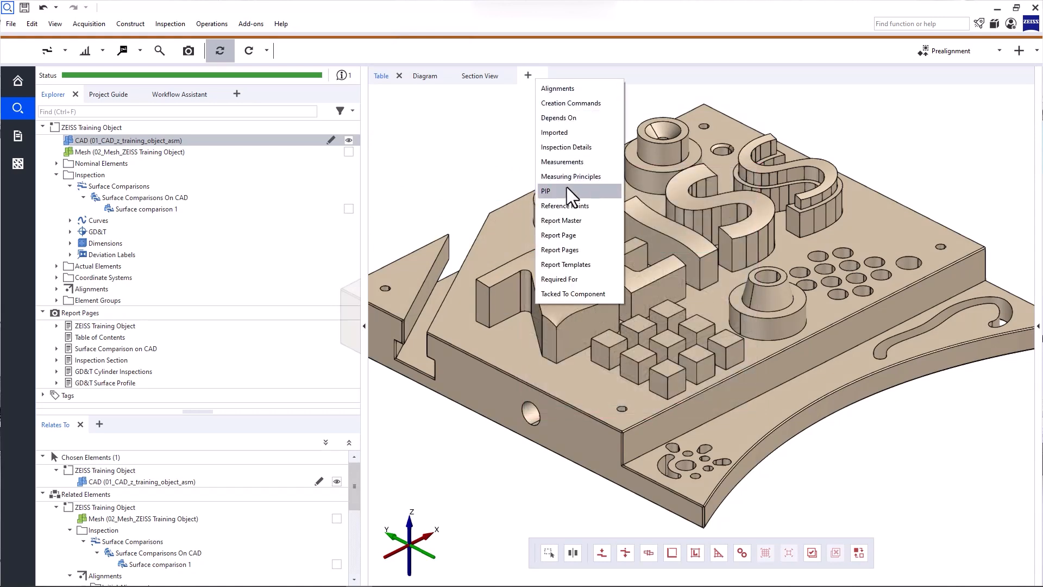
click(546, 191)
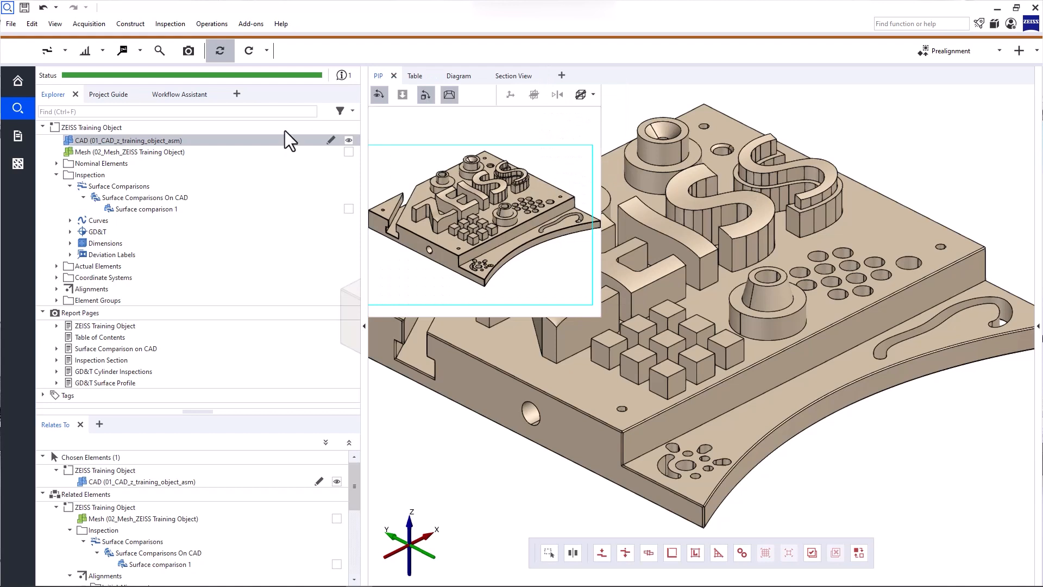
- Reset all workspaces to the default layout via View > Screen Setup
click(54, 23)
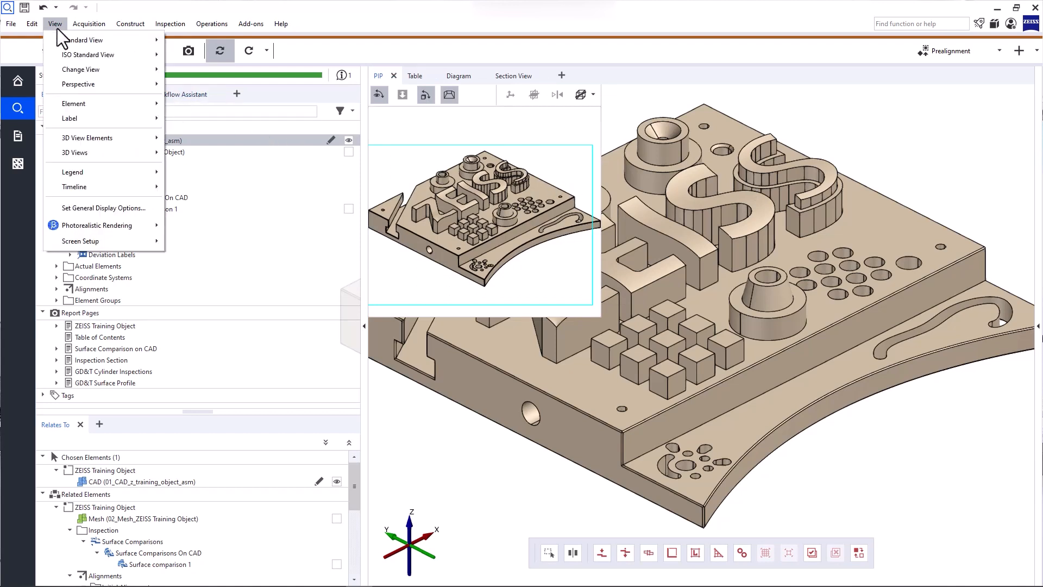
mouse_move(81, 241)
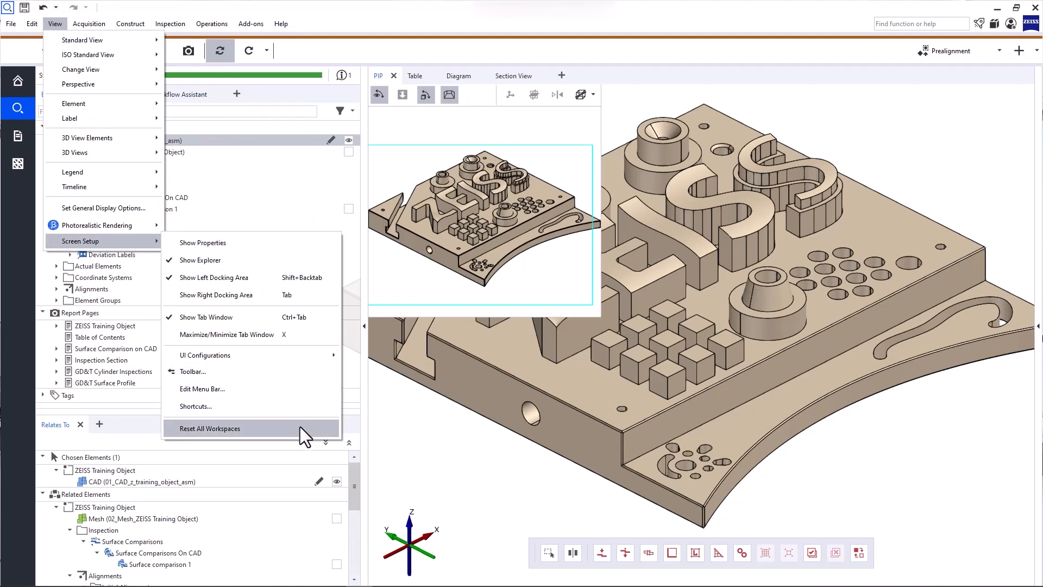
click(210, 428)
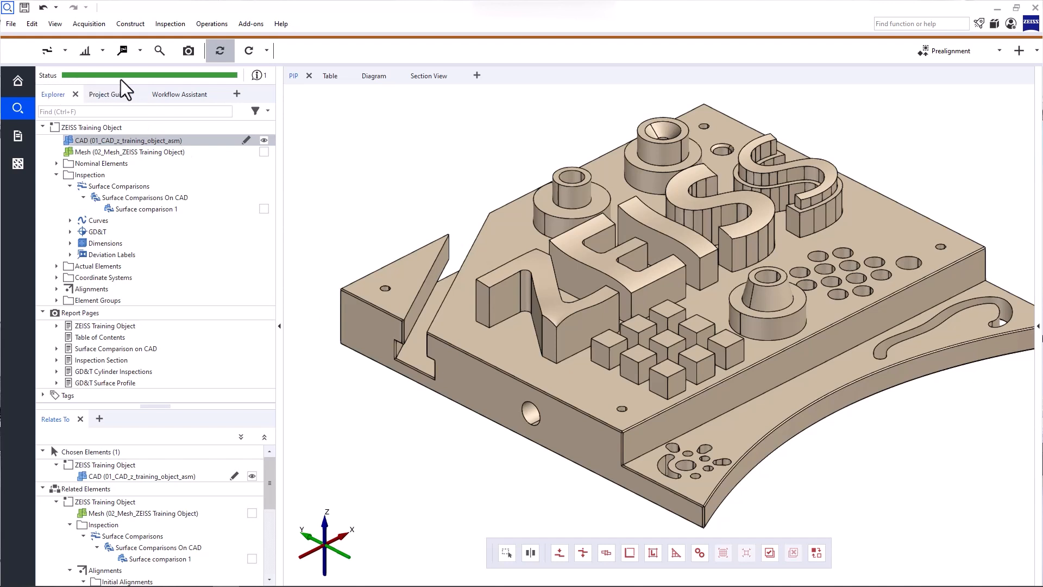
mouse_move(203, 88)
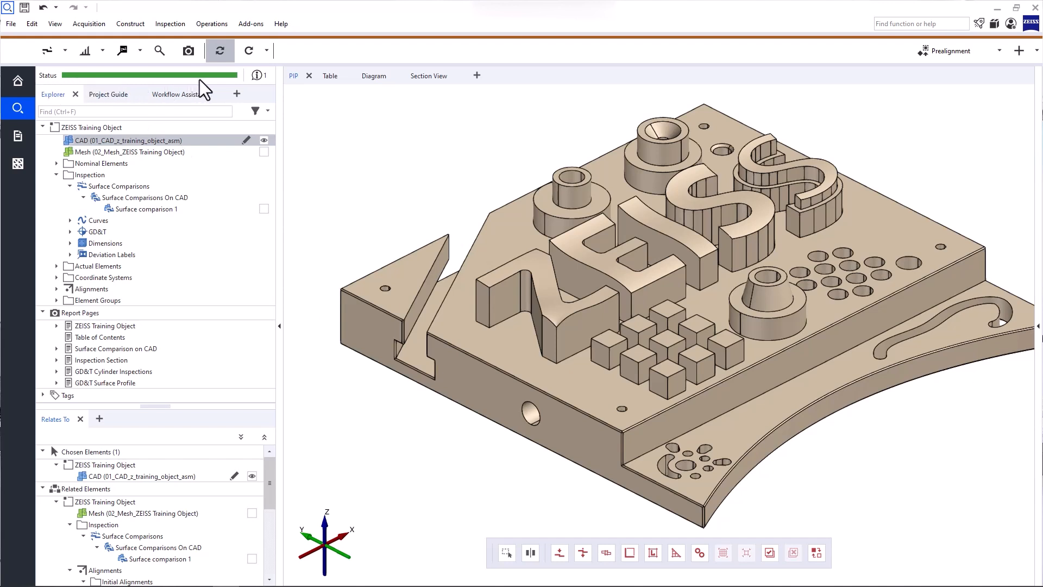
mouse_move(213, 90)
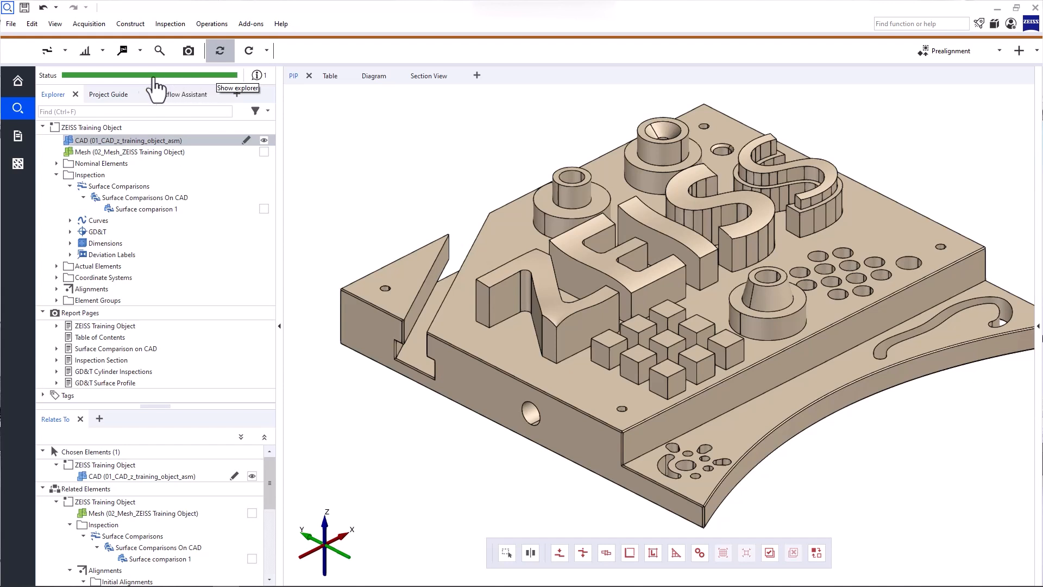
- Show the Project Guide filtered to hints, then return to the element explorer
click(108, 94)
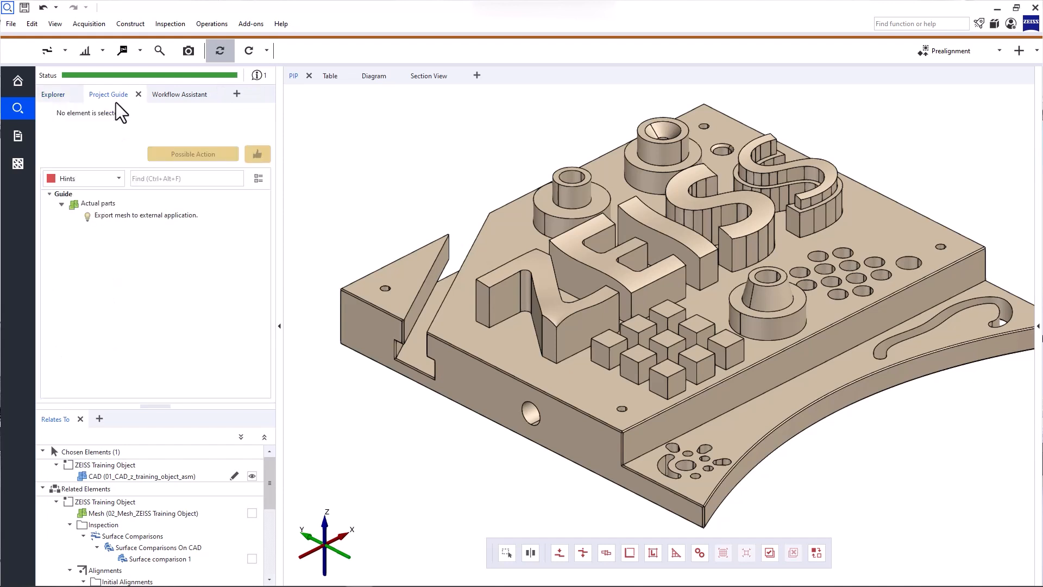
mouse_move(64, 219)
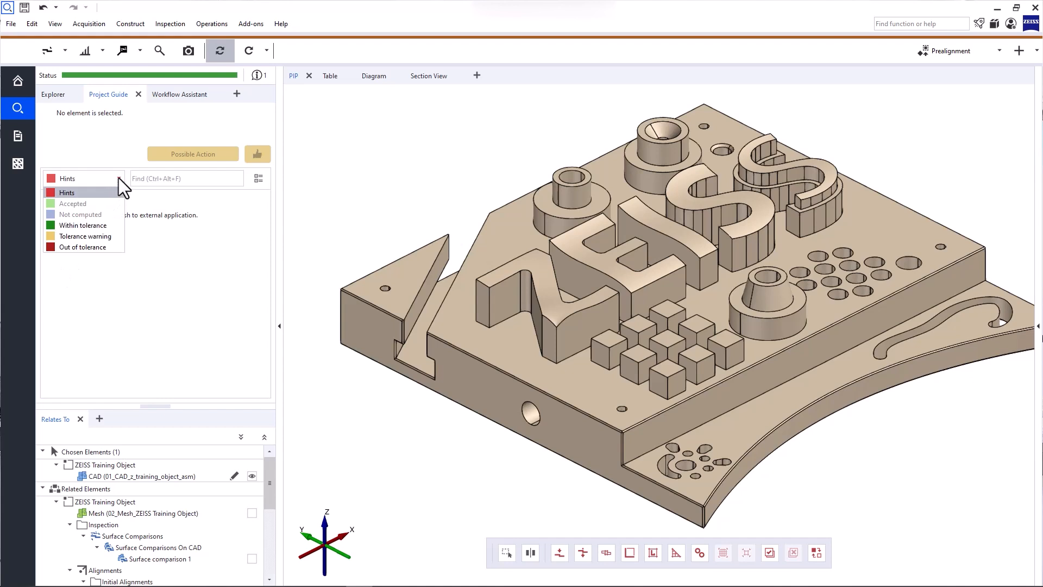
click(83, 178)
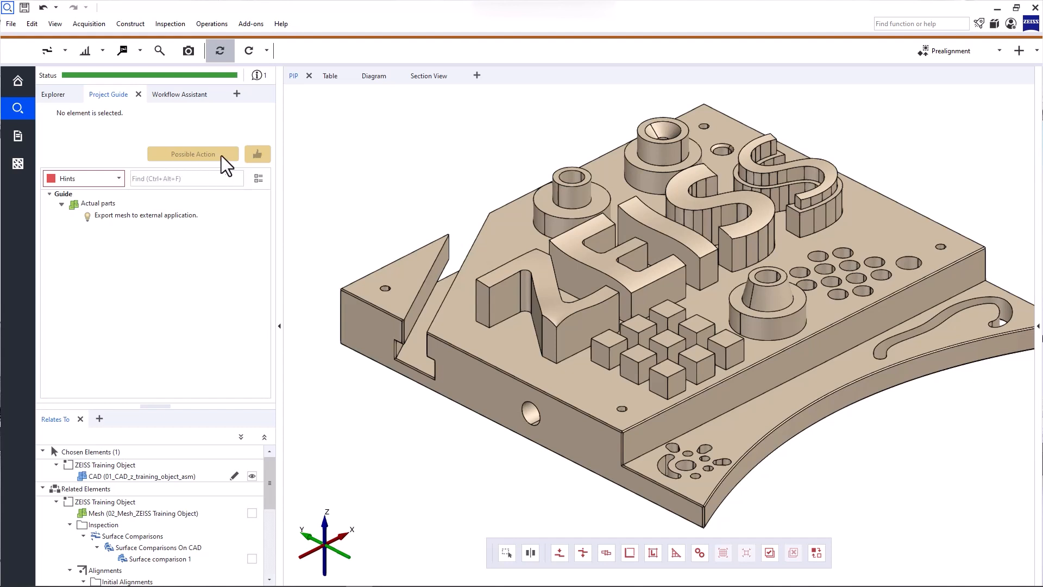
mouse_move(224, 162)
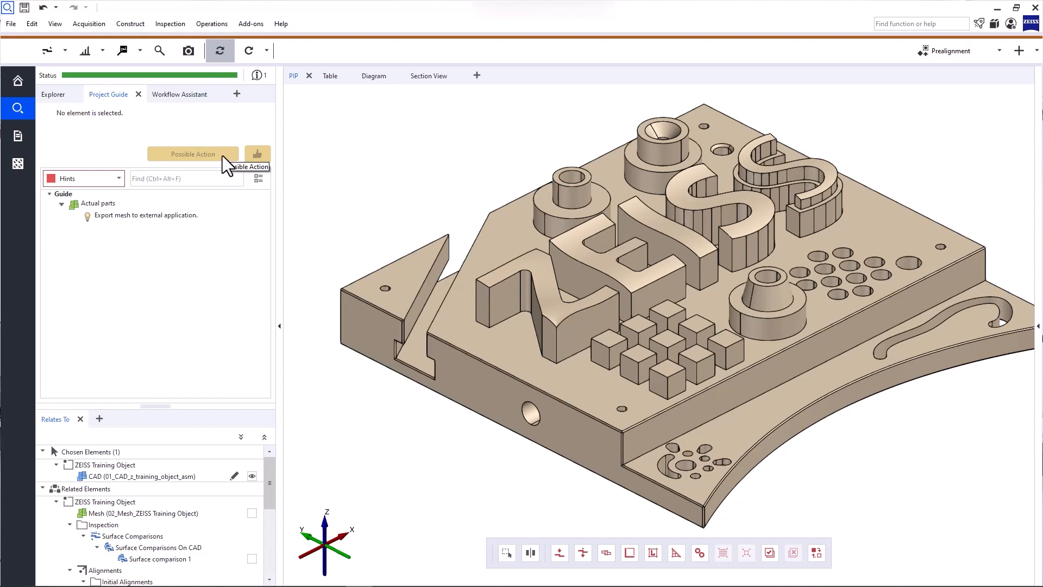
mouse_move(72, 119)
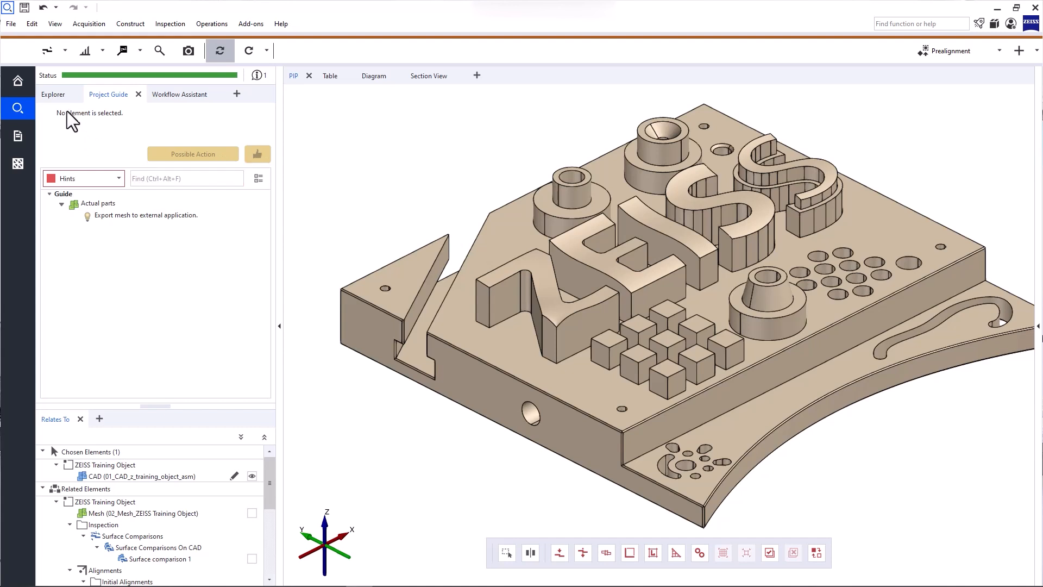
click(52, 94)
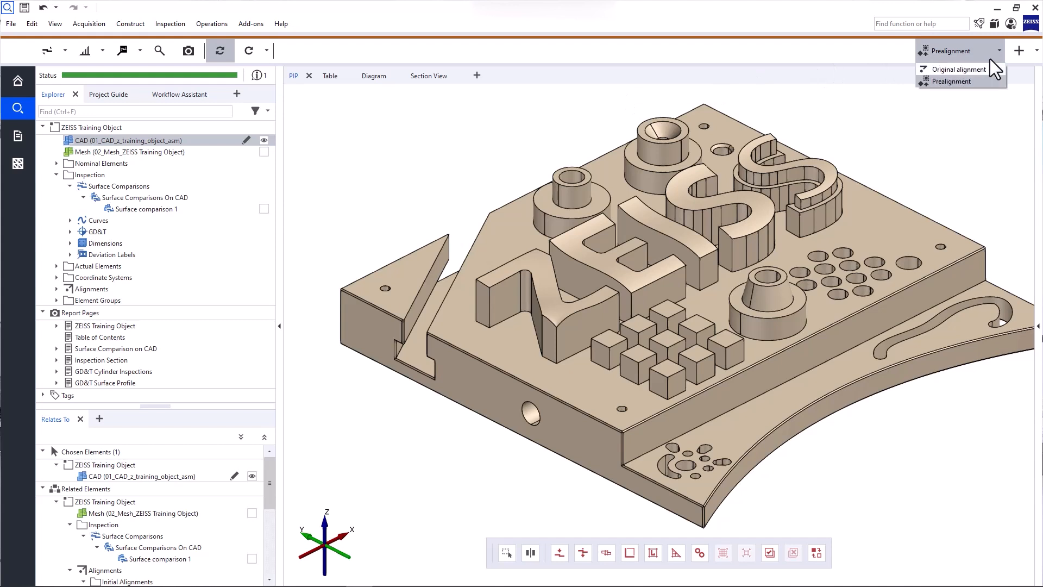
mouse_move(958, 70)
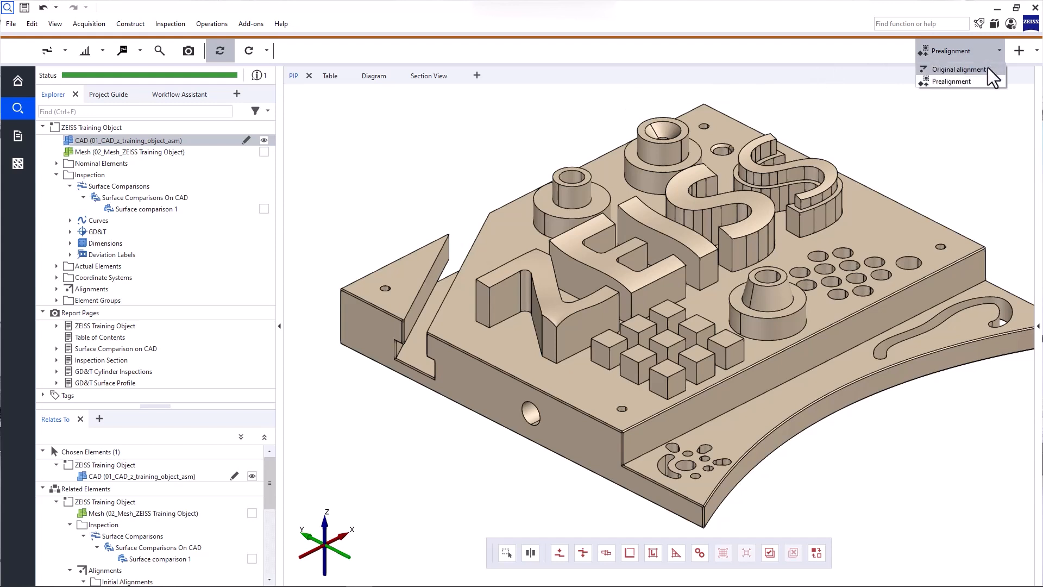
click(959, 69)
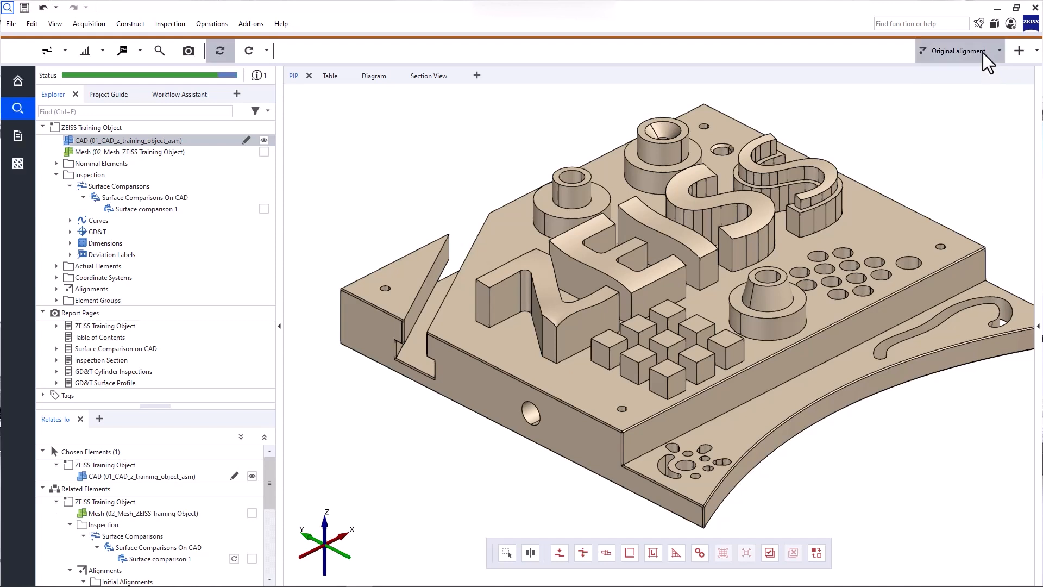
click(991, 51)
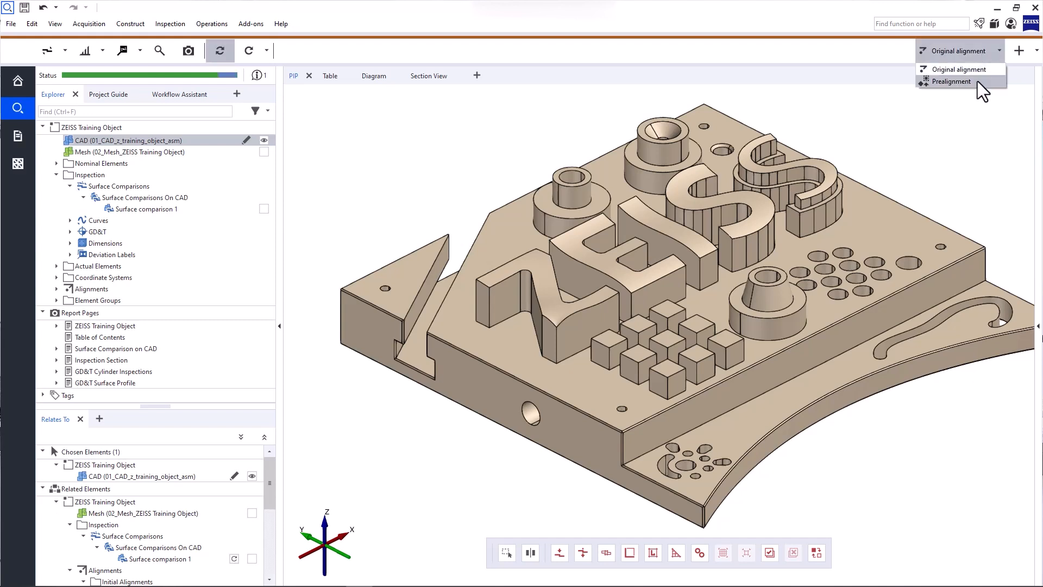
click(952, 82)
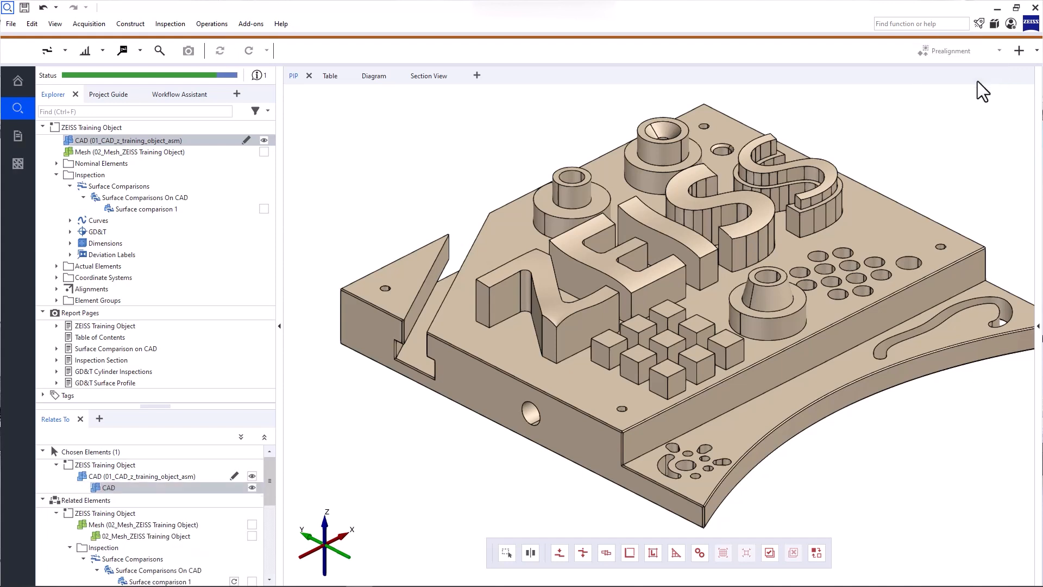
click(221, 51)
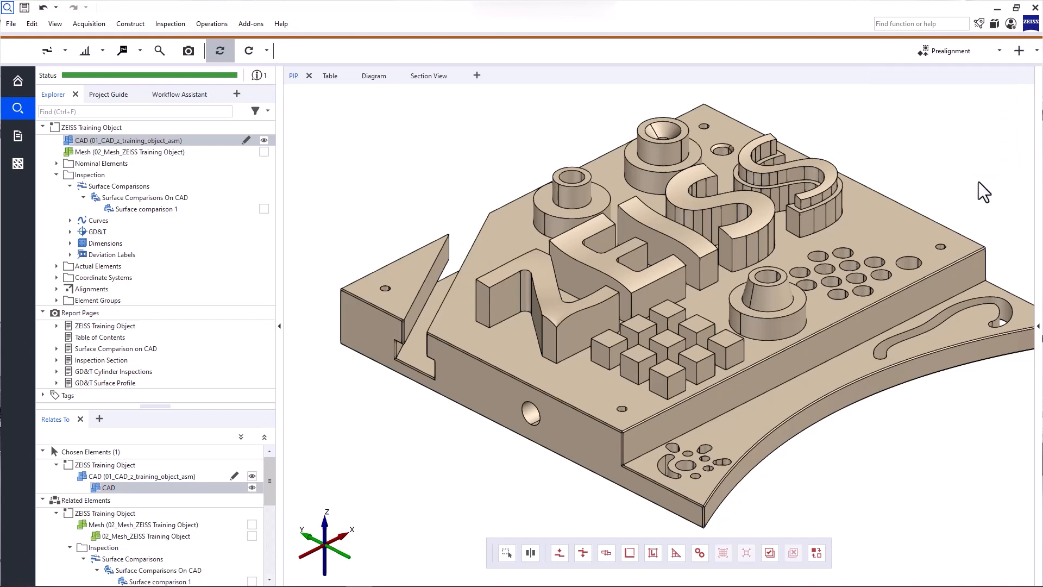
mouse_move(1033, 285)
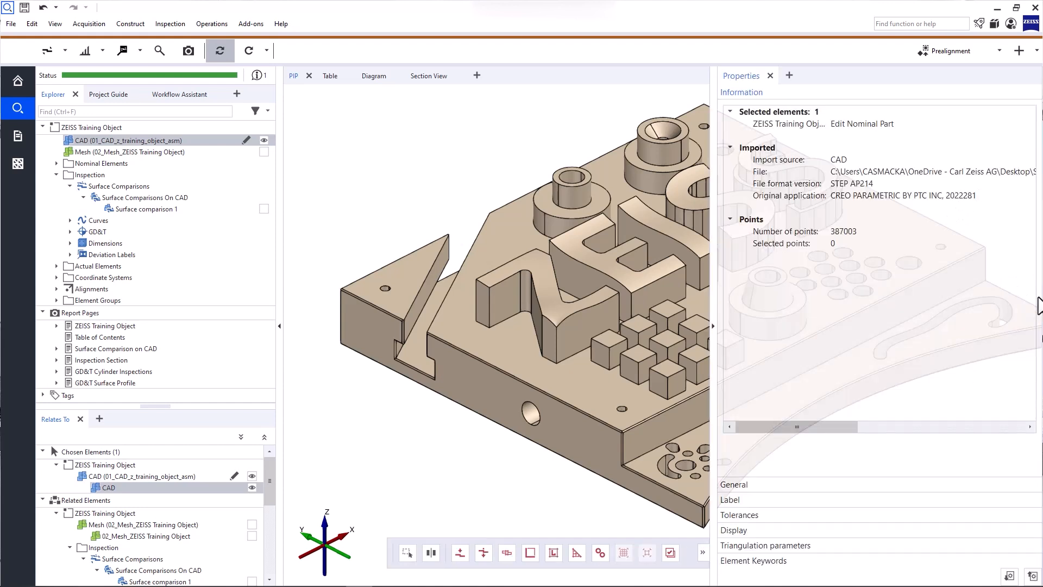
mouse_move(862, 258)
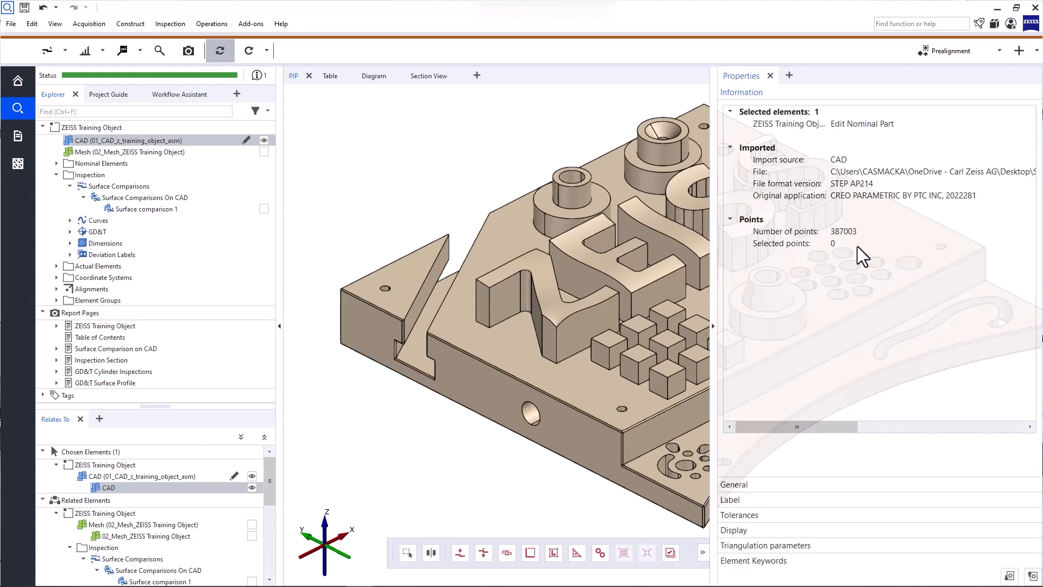
mouse_move(784, 229)
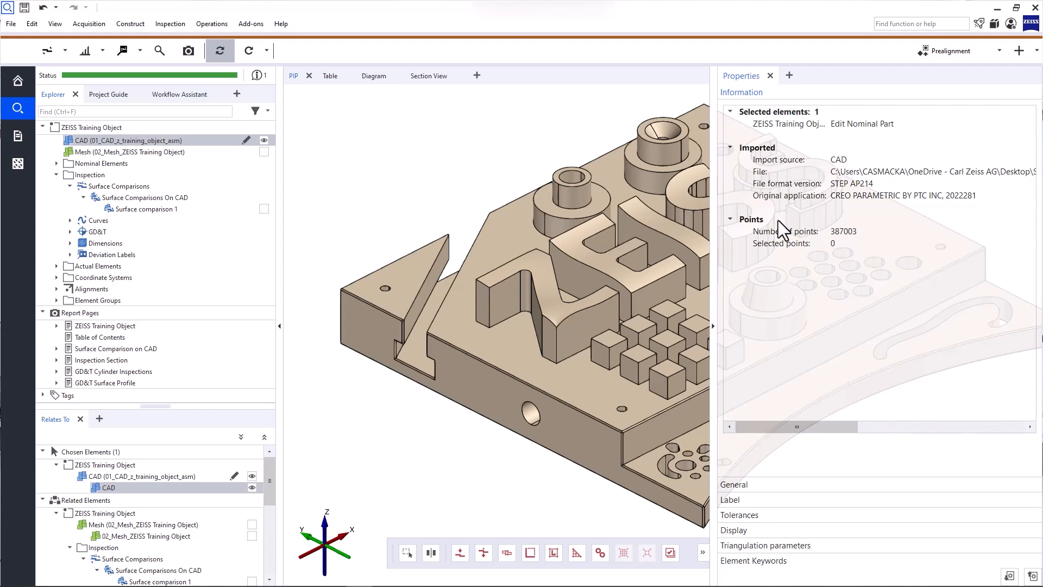
mouse_move(781, 229)
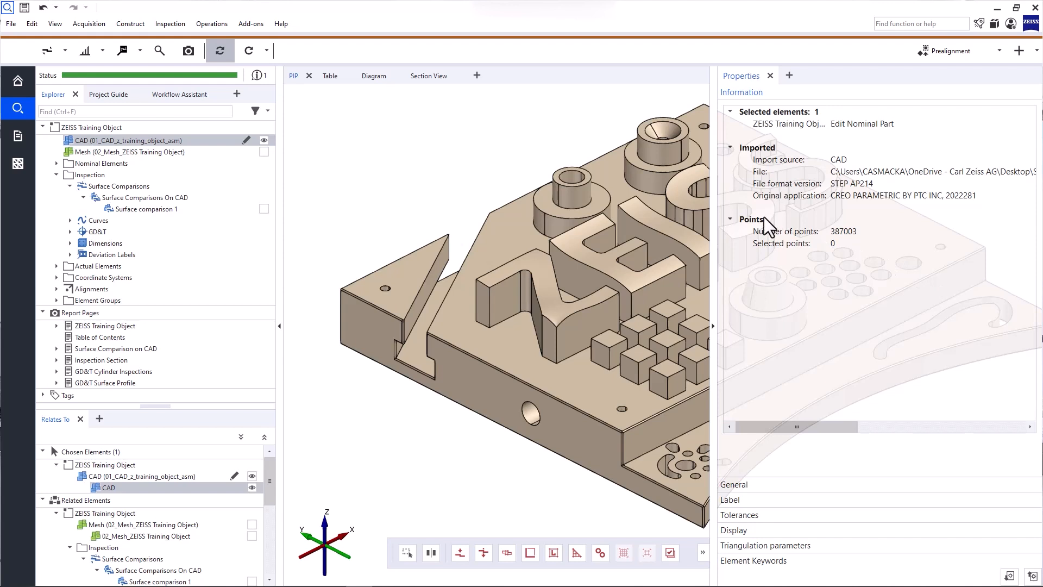
click(134, 152)
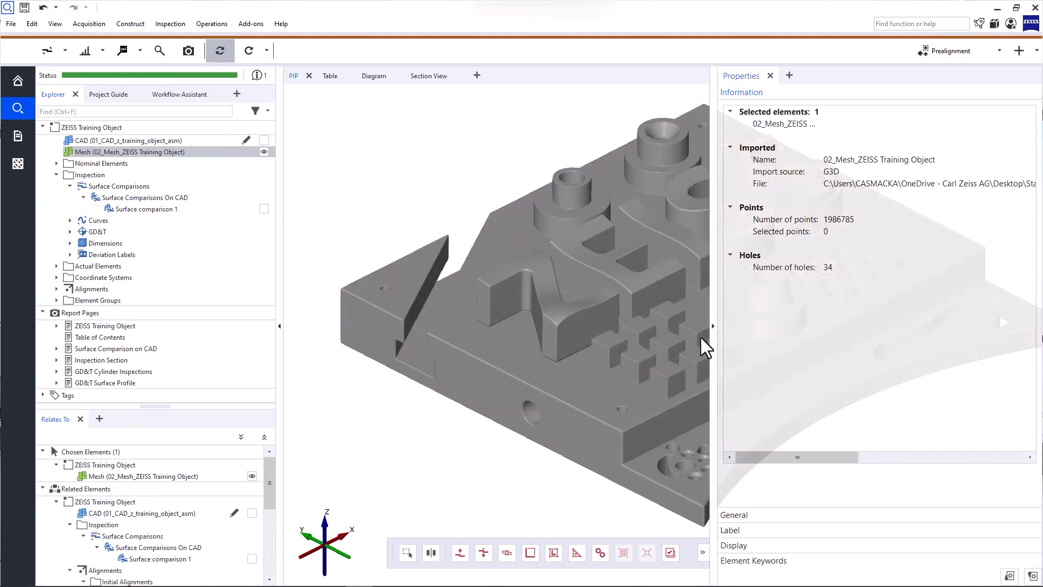
click(734, 138)
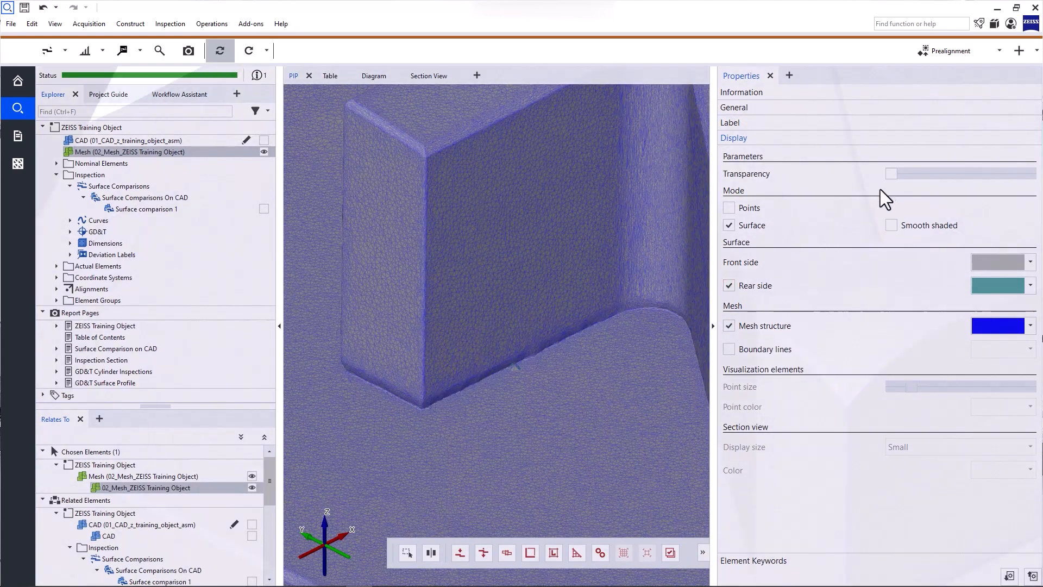
drag(888, 174, 985, 174)
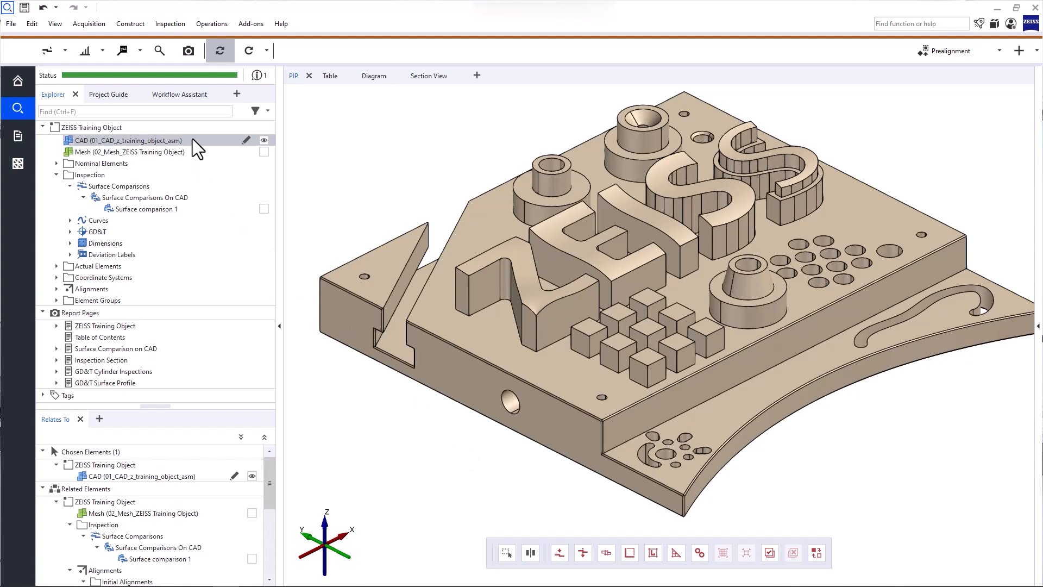
- Add Select Along Line to the 3D selection toolbar from Edit > Selection in 3D, then remove it again
click(31, 22)
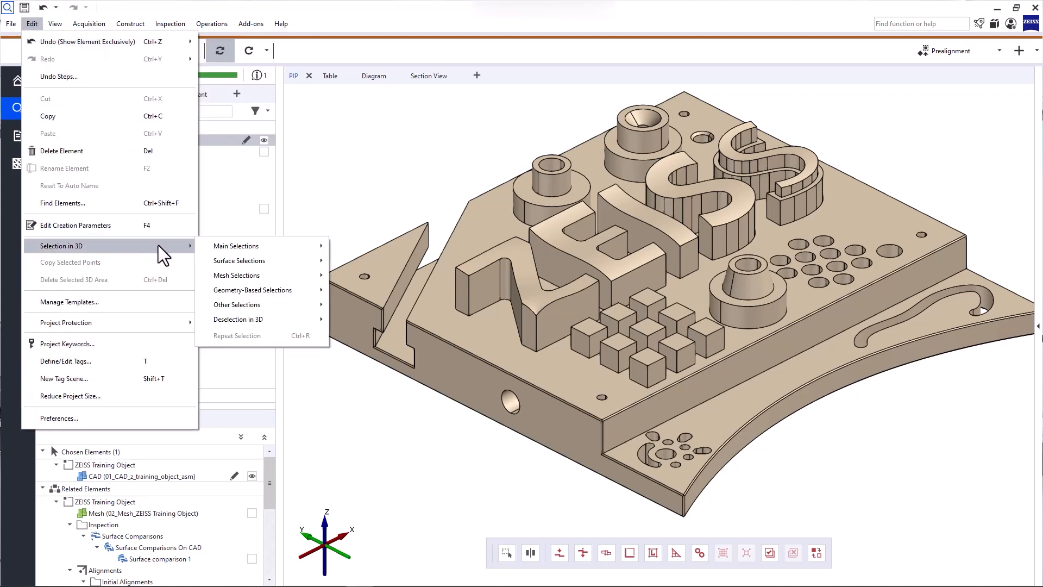
mouse_move(238, 304)
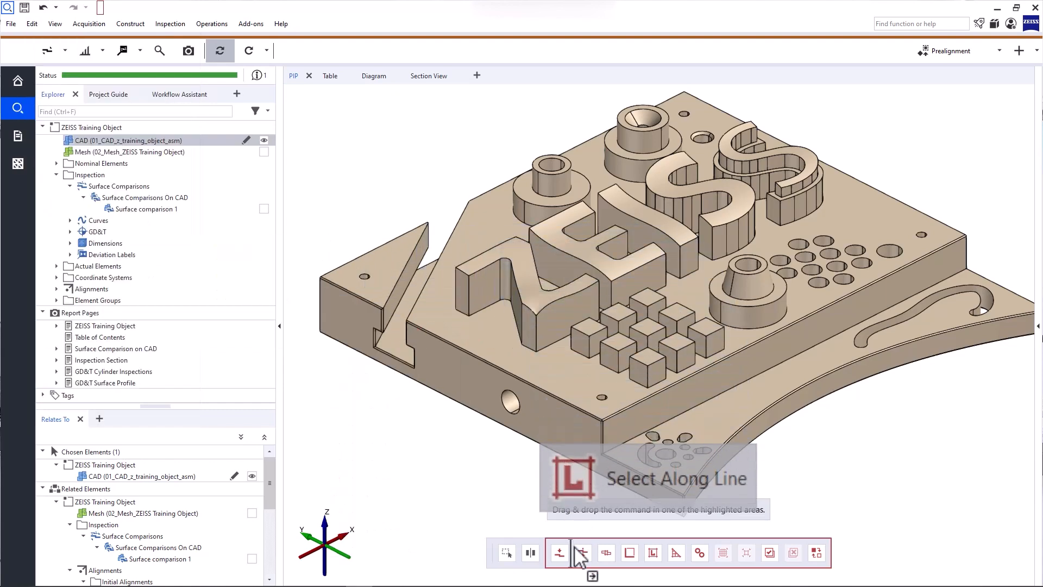
click(582, 552)
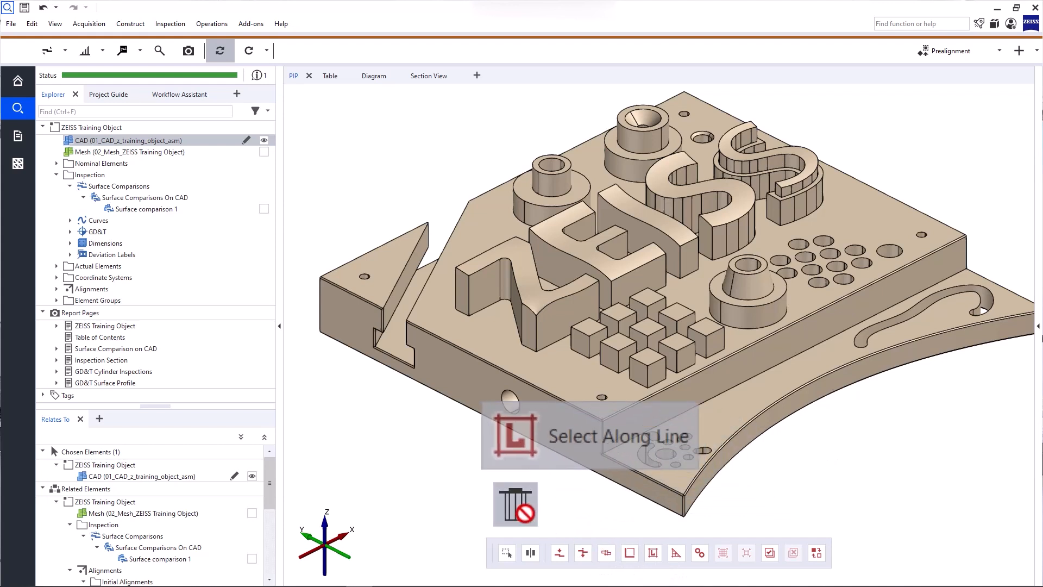
mouse_move(461, 443)
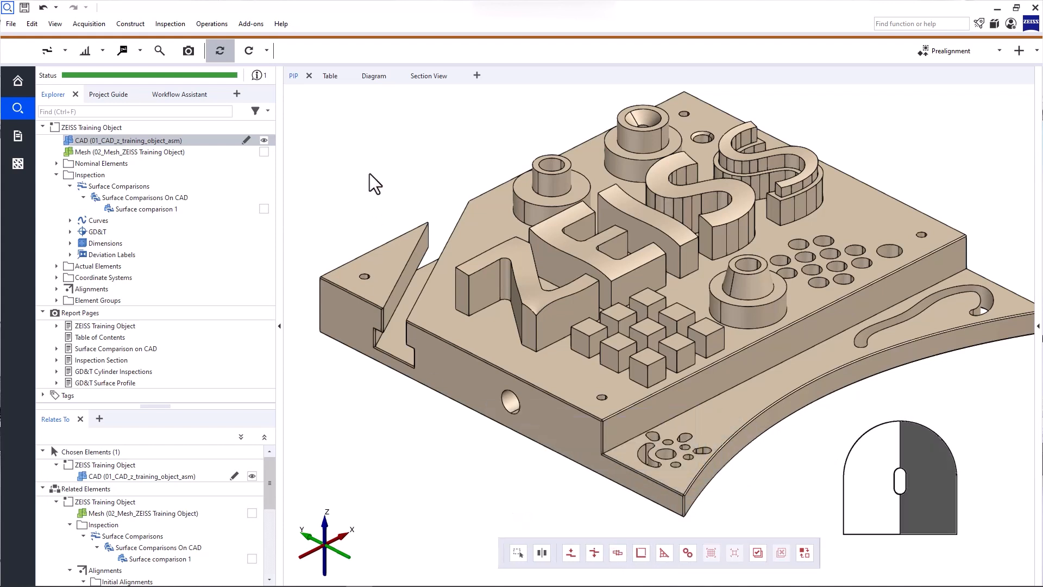
right_click(375, 153)
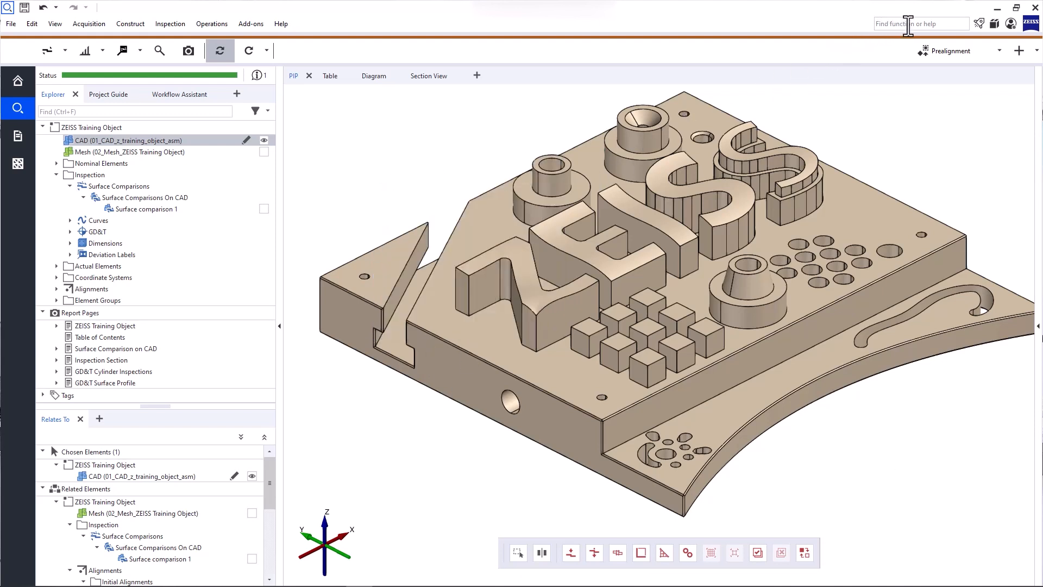
- Find 'surface comparison' and start Surface Comparison On CAD with its Tolerances section expanded
text(su)
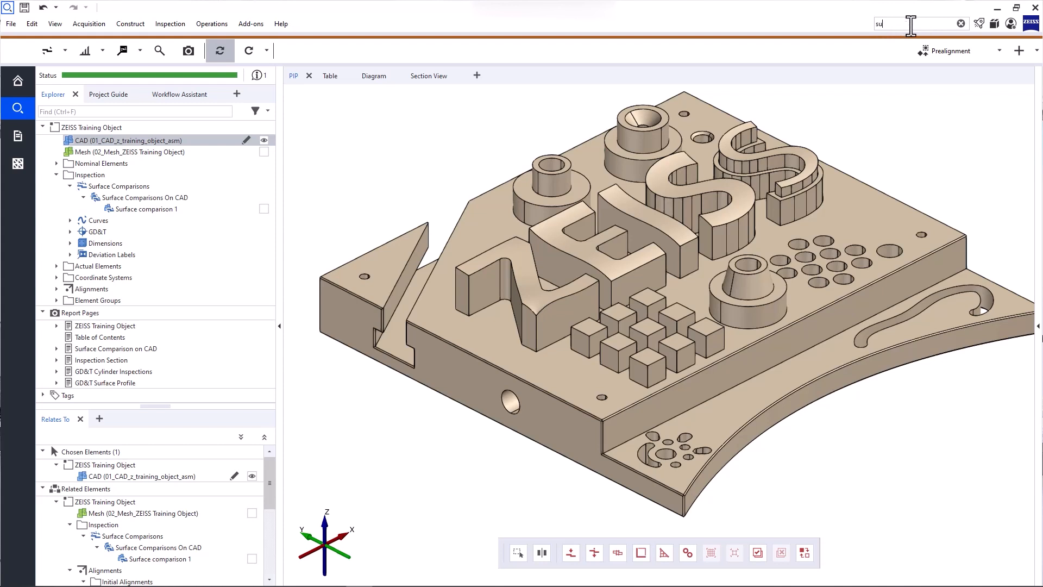
text(surface comparison)
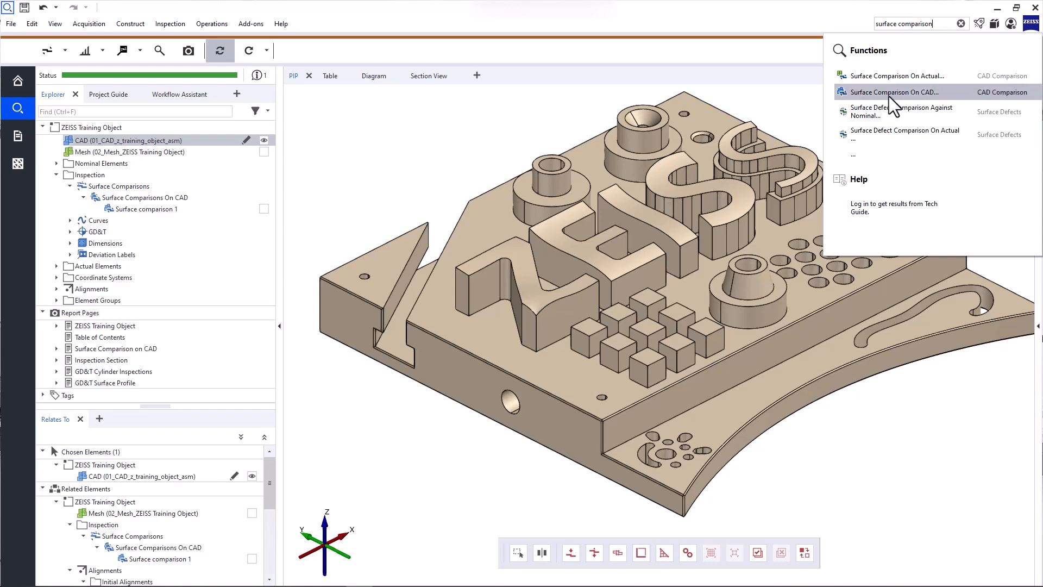
click(894, 92)
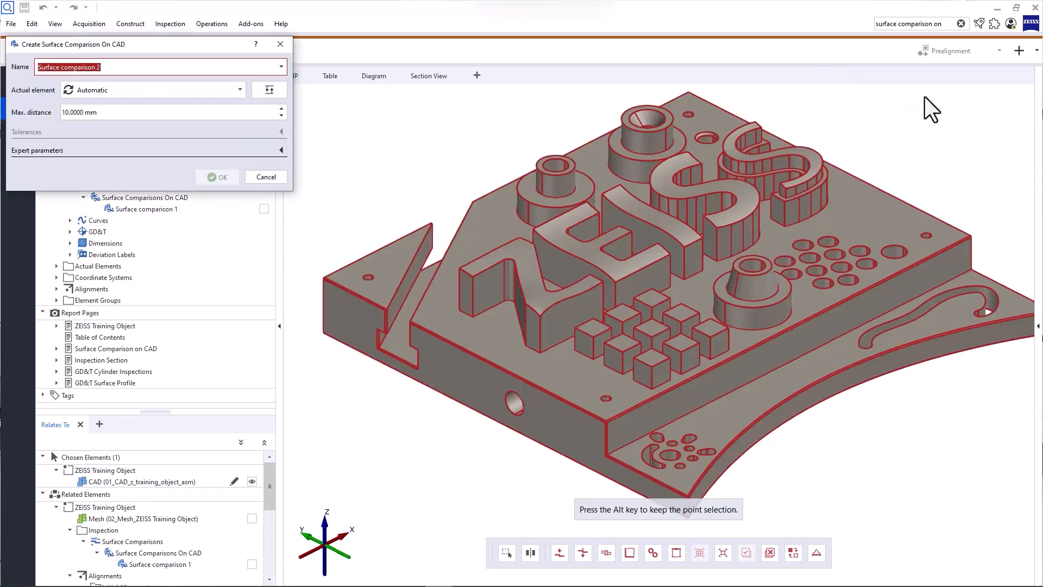
click(217, 177)
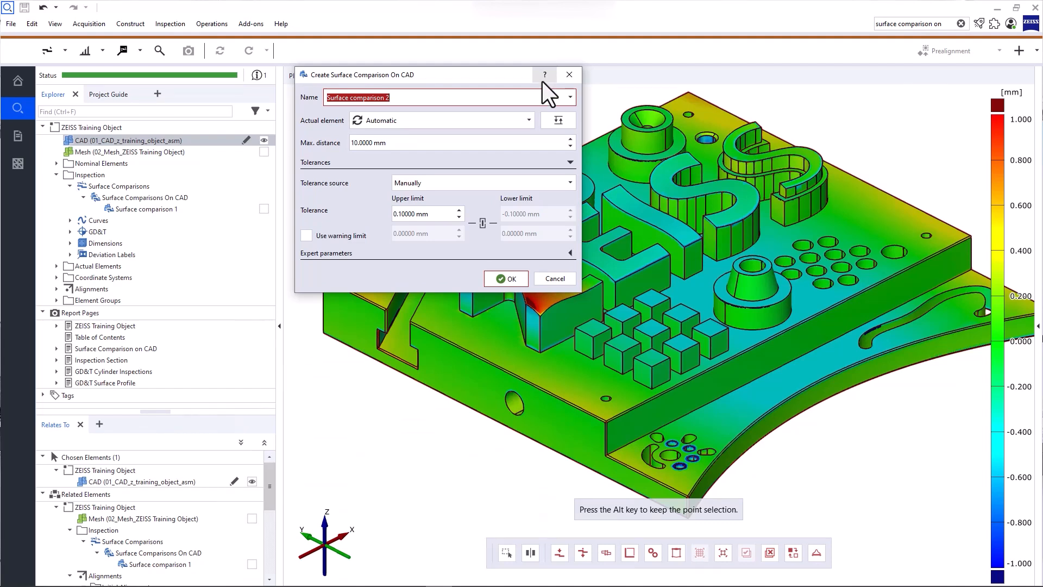
- Read the Tech Guide article on surface comparison on CAD, return to INSPECT and reopen the training object project
click(544, 75)
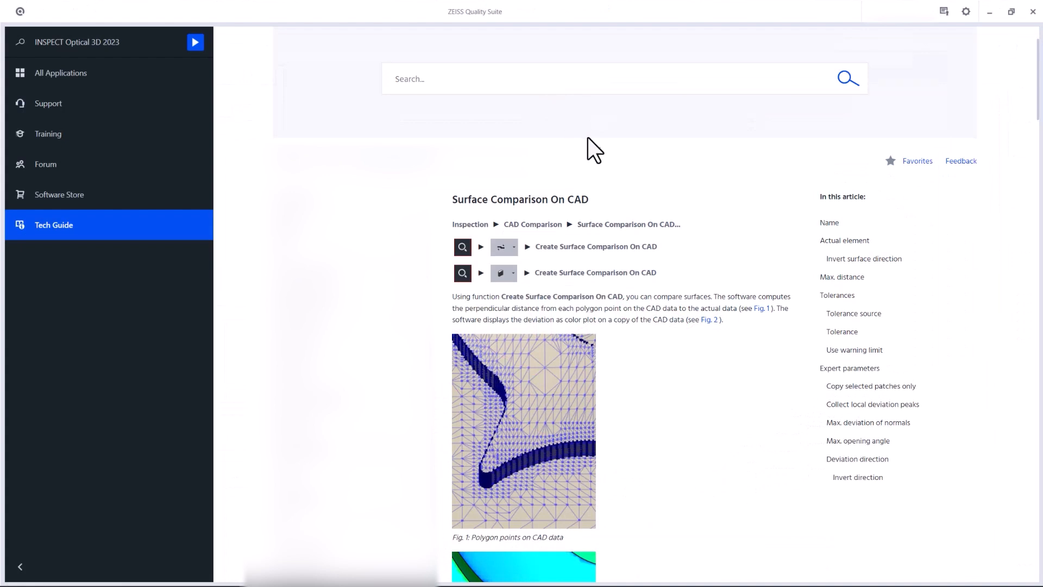
mouse_move(618, 186)
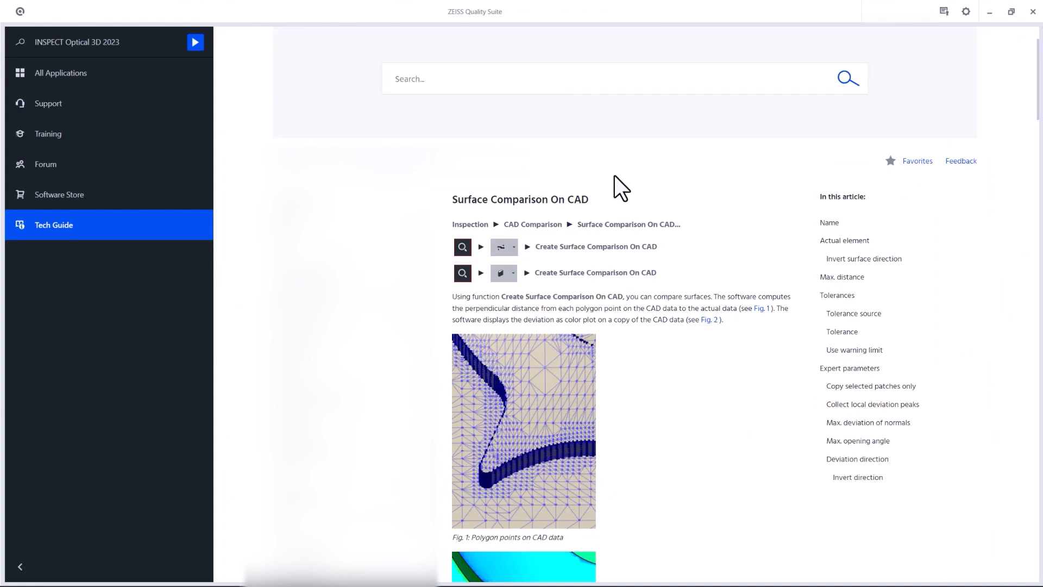
click(194, 42)
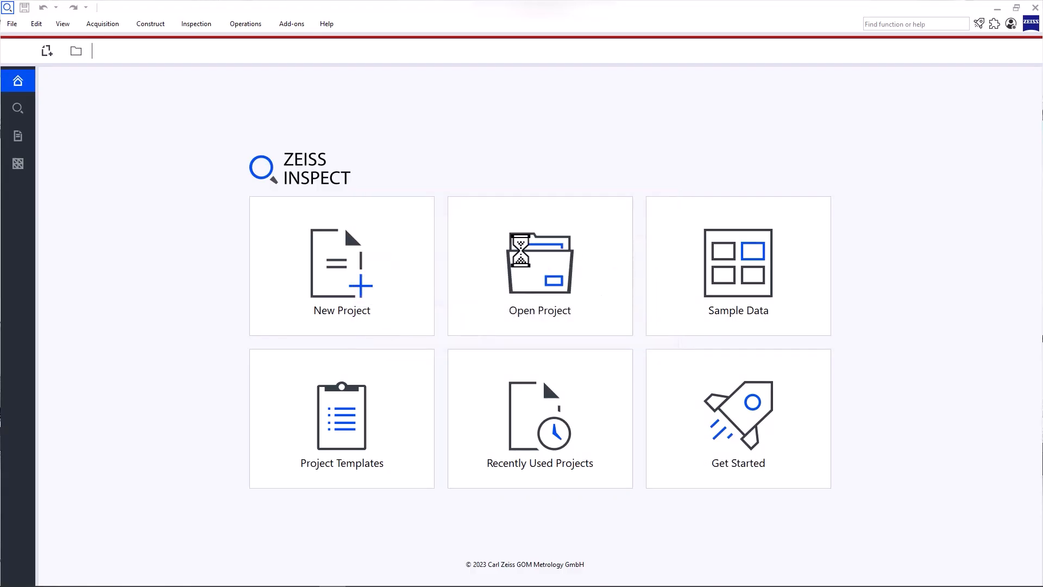
click(736, 267)
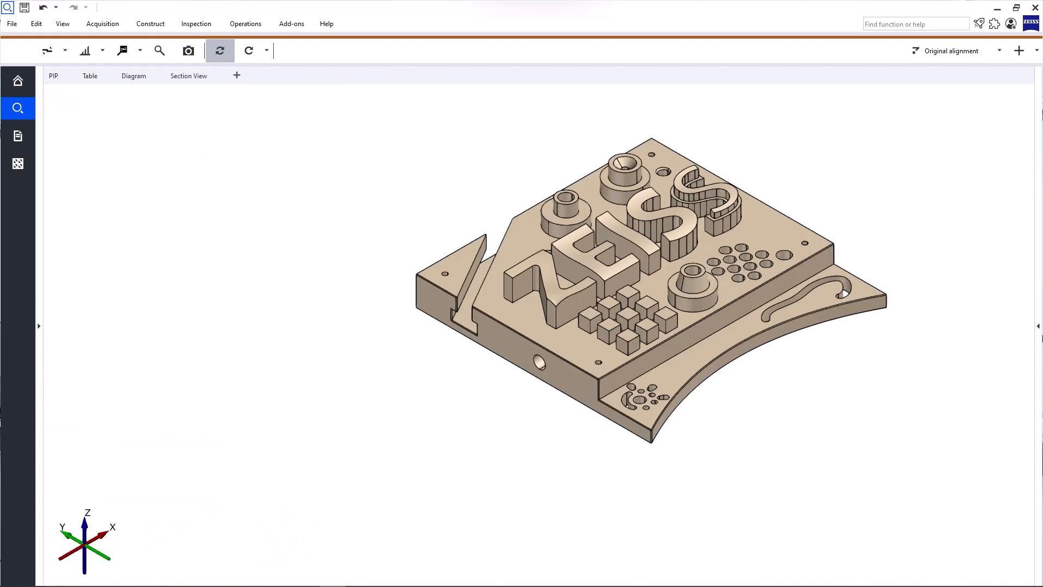